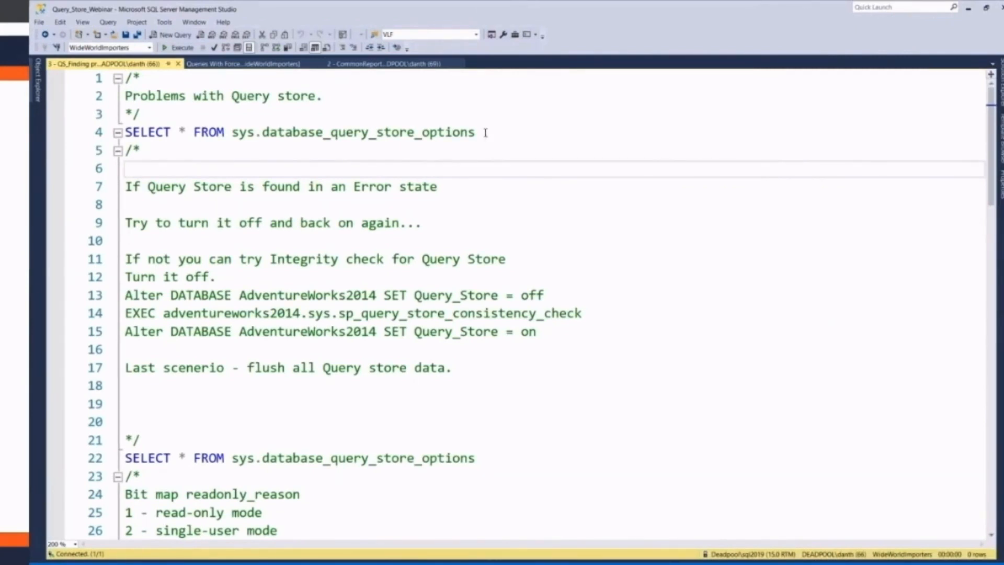
Step: Run the sys.database_query_store_options query and review actual_state 2, READ_WRITE states and readonly_reason 0
{"action": "left_click", "coordinate": [181, 47]}
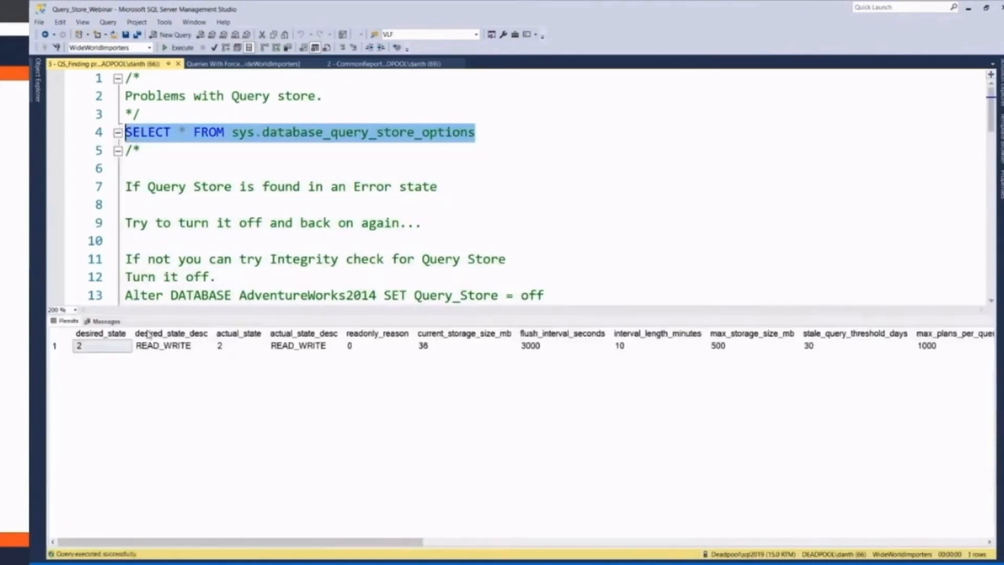
{"action": "mouse_move", "coordinate": [281, 132]}
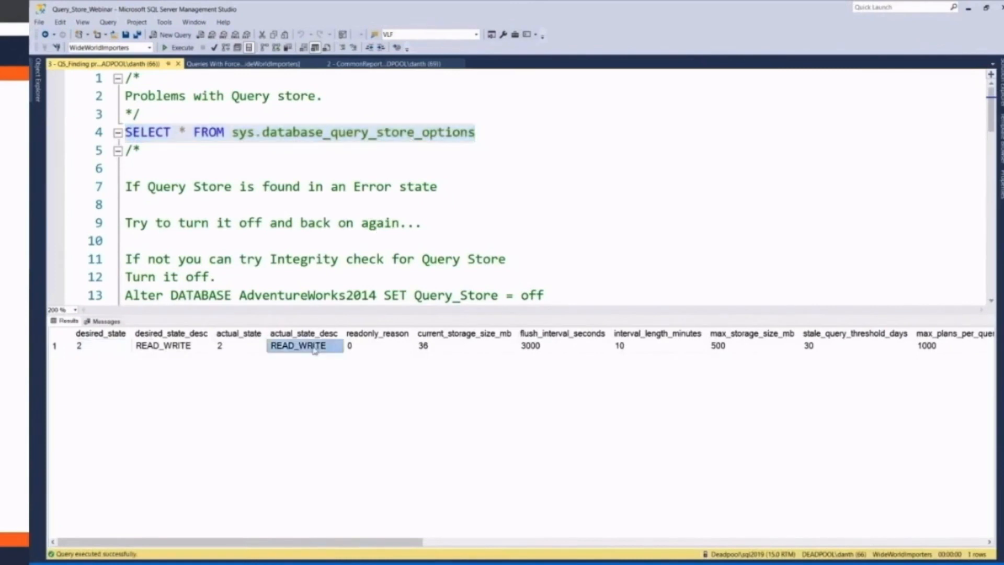
{"action": "left_click", "coordinate": [238, 345]}
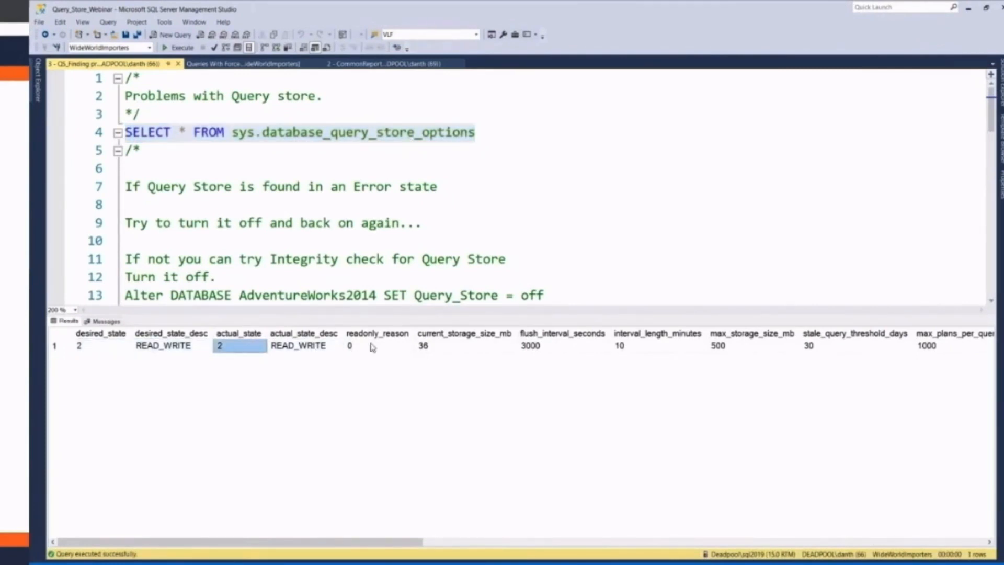
{"action": "left_click", "coordinate": [376, 346]}
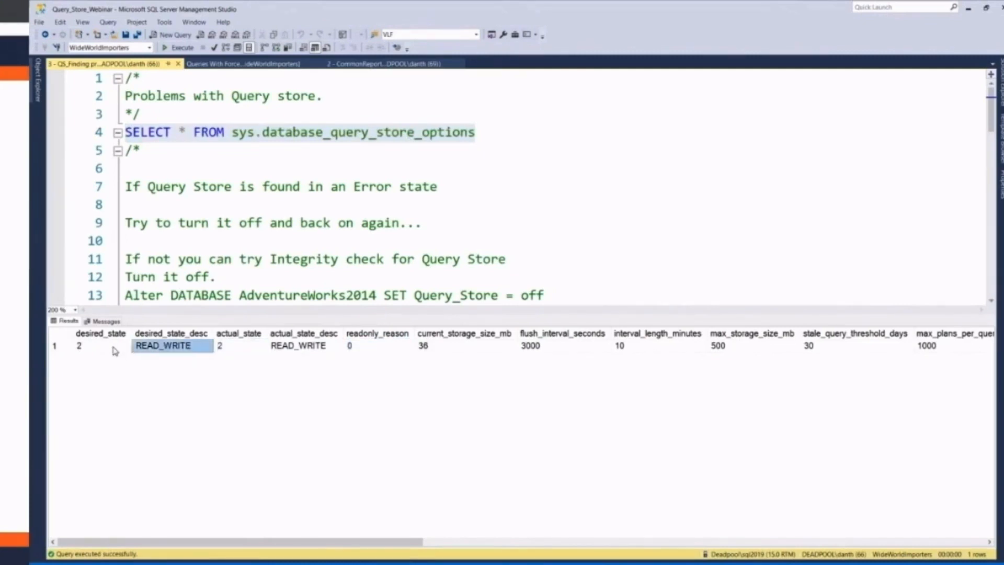
{"action": "left_click", "coordinate": [298, 345]}
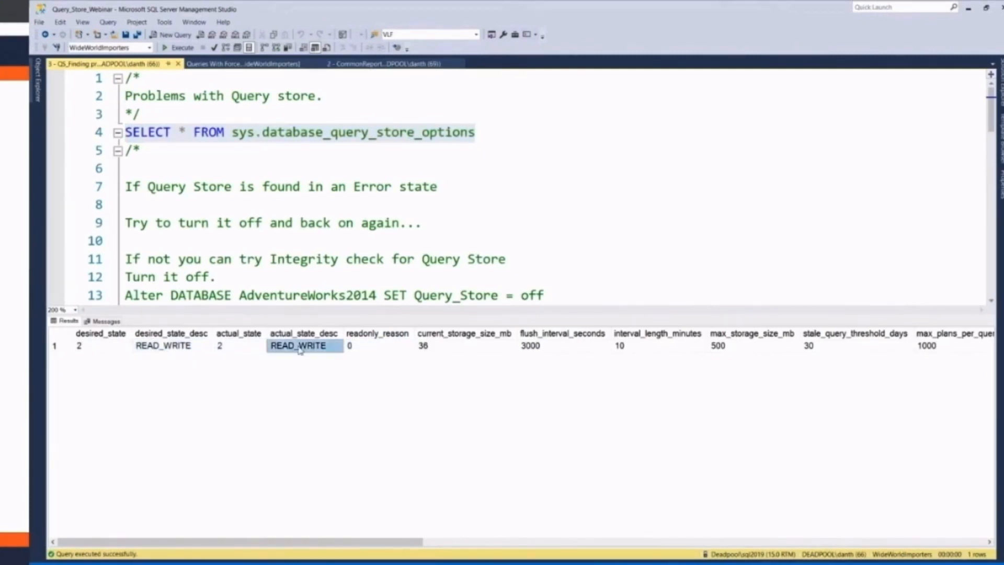
{"action": "left_click", "coordinate": [377, 346]}
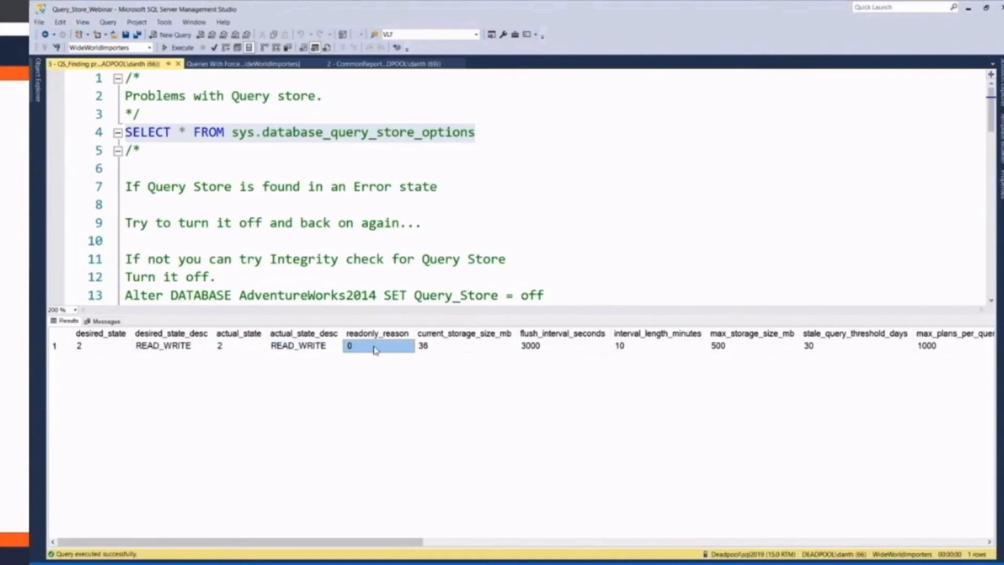
{"action": "mouse_move", "coordinate": [582, 345]}
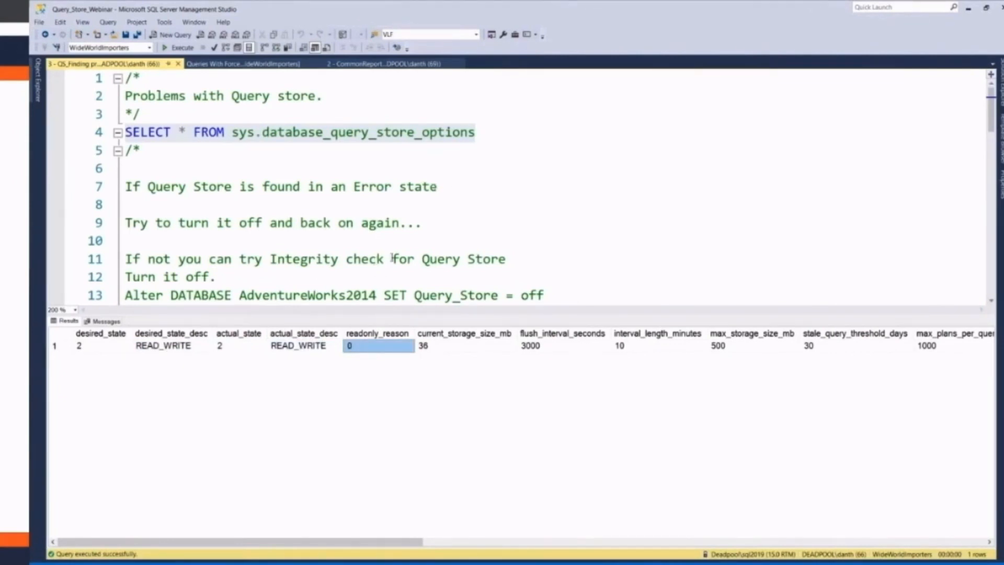
{"action": "left_click", "coordinate": [303, 346]}
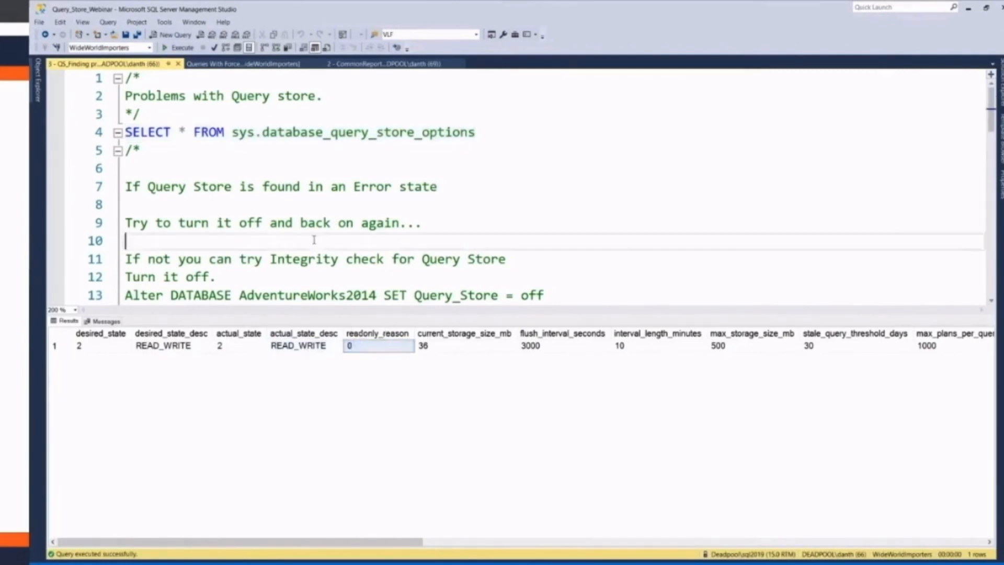
{"action": "left_click", "coordinate": [301, 347]}
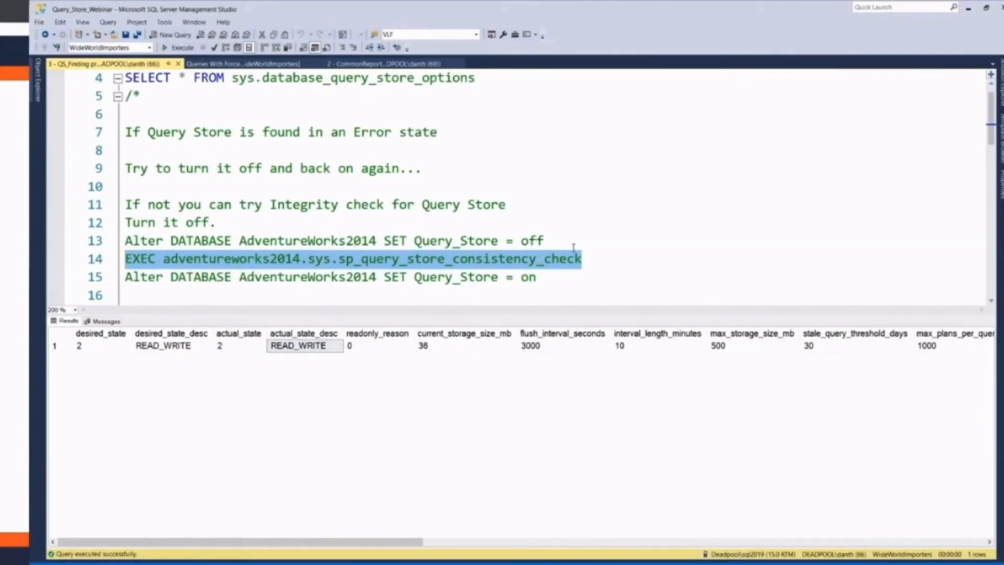
{"action": "left_click", "coordinate": [316, 240]}
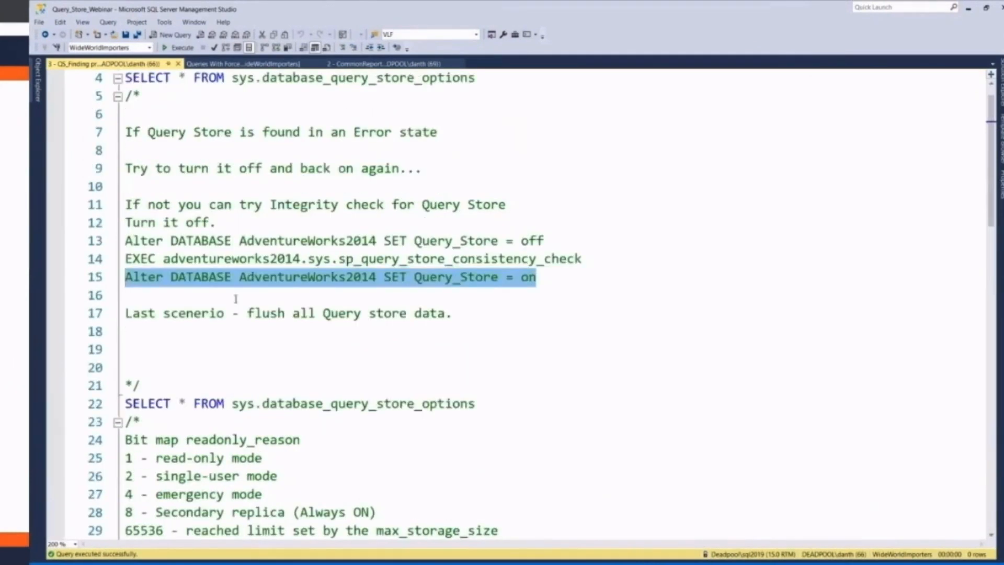
{"action": "scroll", "scroll_direction": "down", "scroll_amount": 3}
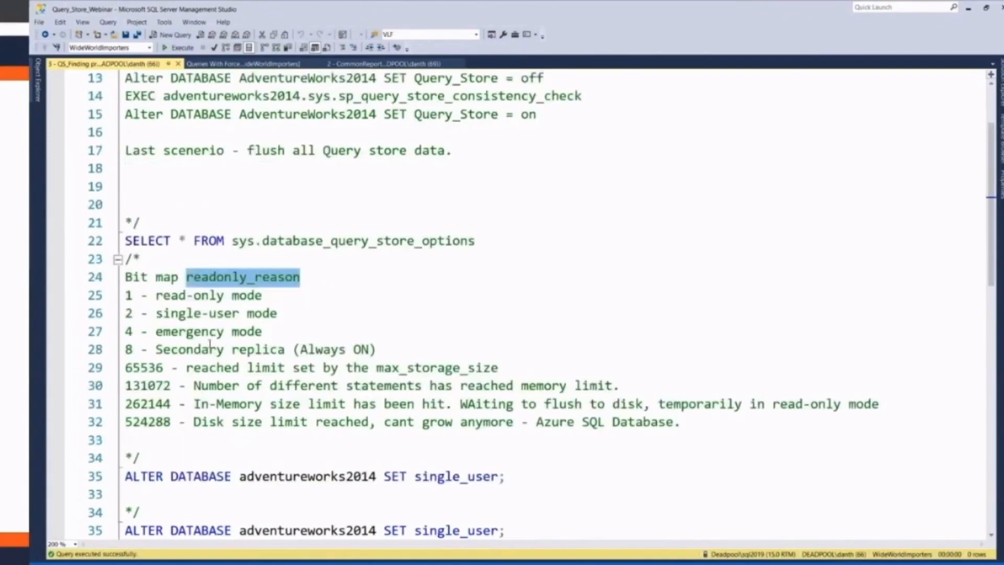
{"action": "scroll", "scroll_direction": "down", "scroll_amount": 3}
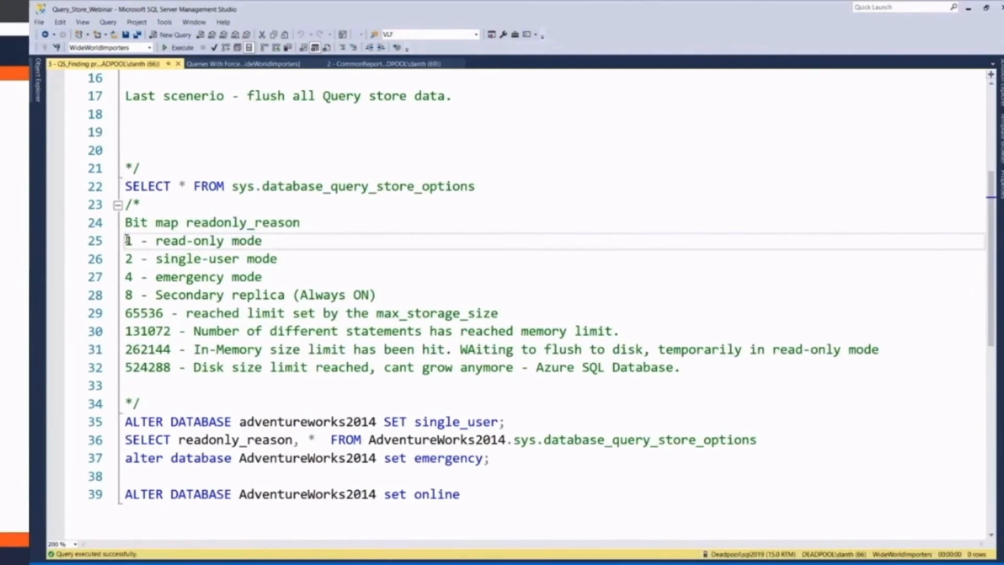
{"action": "left_click_drag", "start_coordinate": [126, 240], "coordinate": [150, 240]}
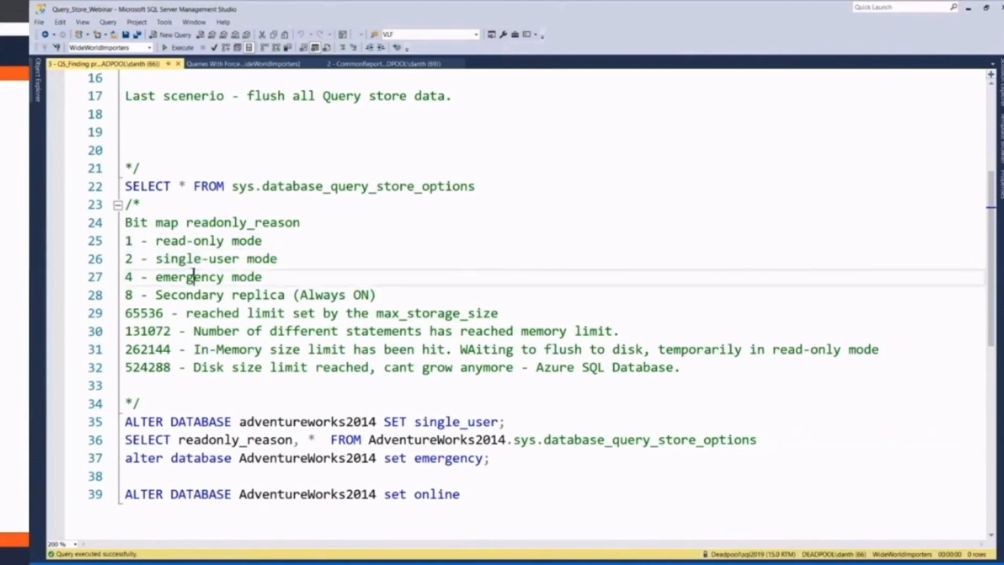
{"action": "double_click", "coordinate": [189, 295]}
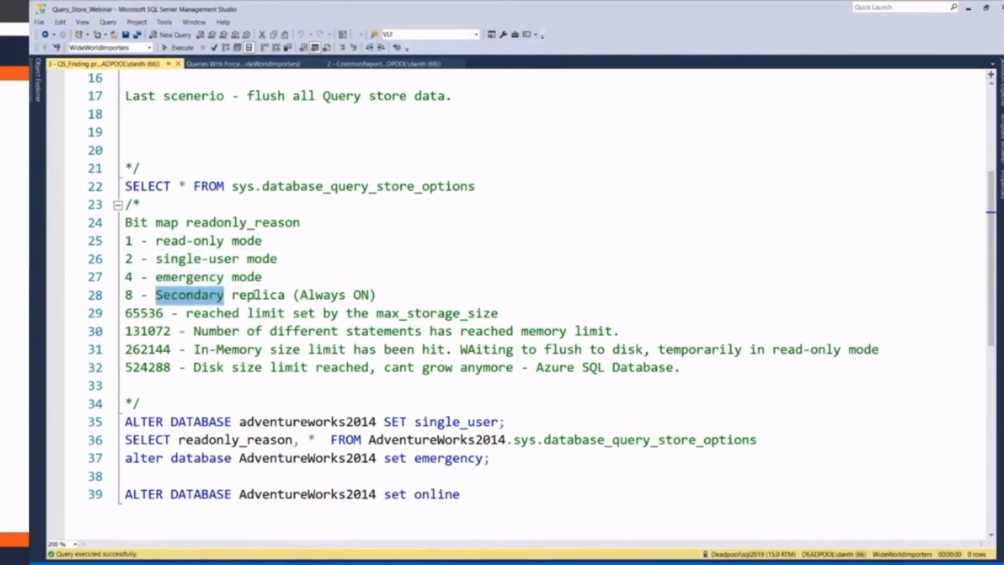
{"action": "double_click", "coordinate": [143, 312]}
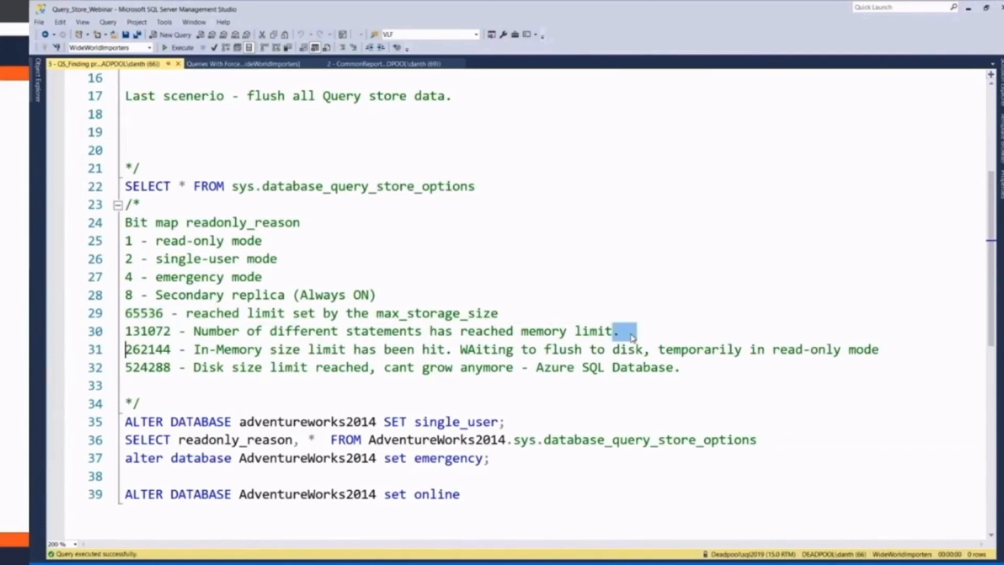
{"action": "left_click", "coordinate": [627, 331]}
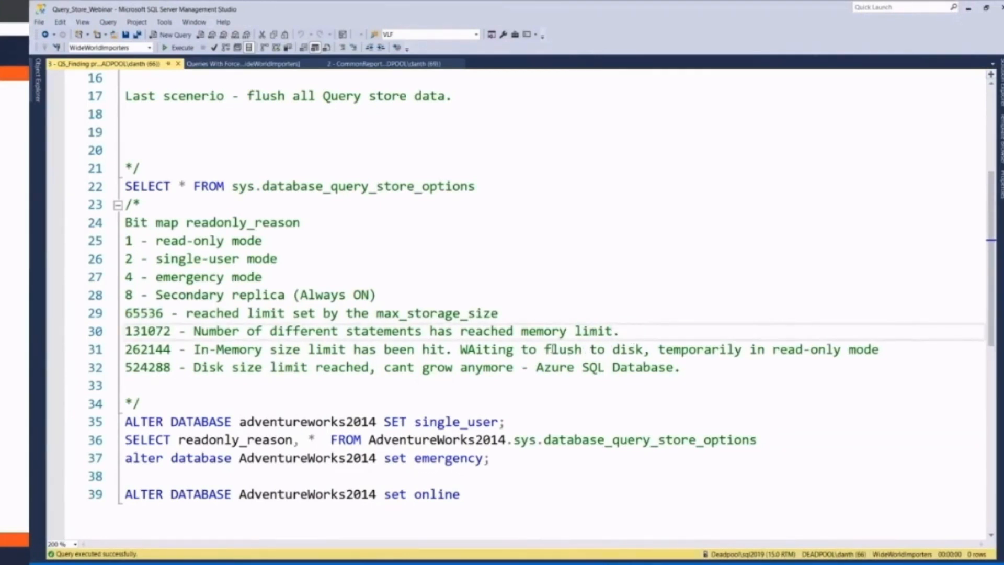
{"action": "double_click", "coordinate": [399, 367]}
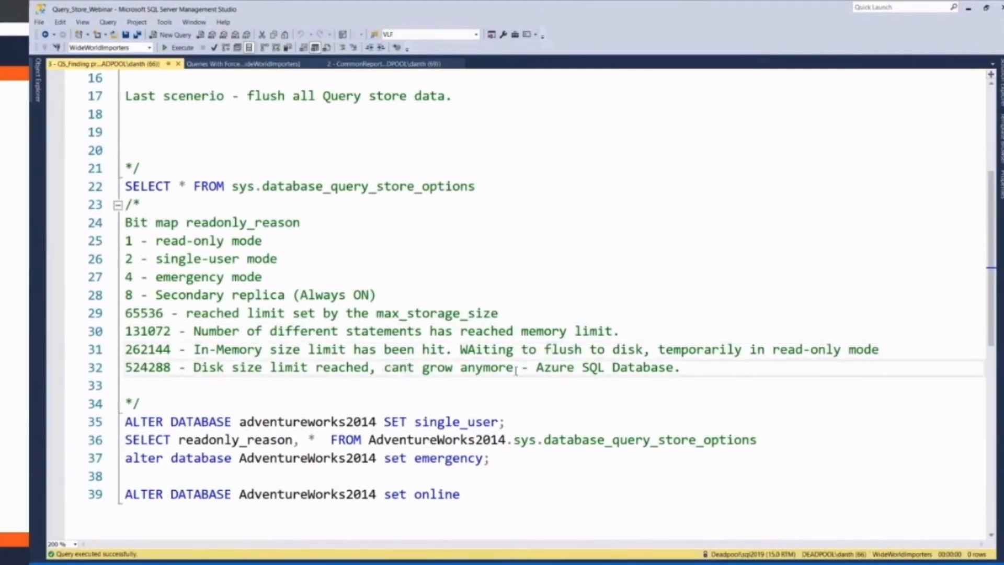
{"action": "triple_click", "coordinate": [397, 367]}
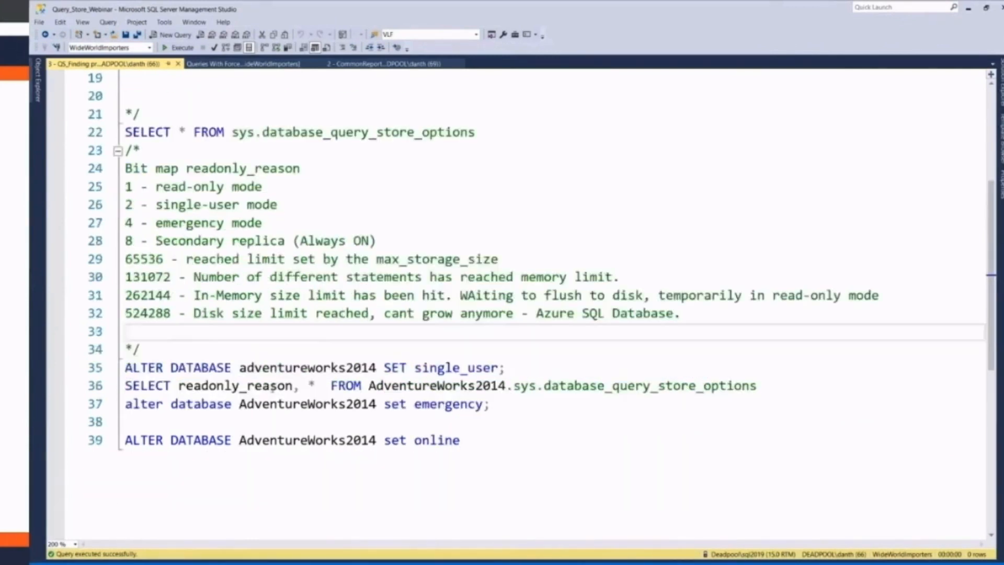
Step: Run the readonly_reason query for AdventureWorks2014, returning READ_ONLY actual state with readonly_reason 8
{"action": "left_click_drag", "start_coordinate": [125, 385], "coordinate": [754, 384]}
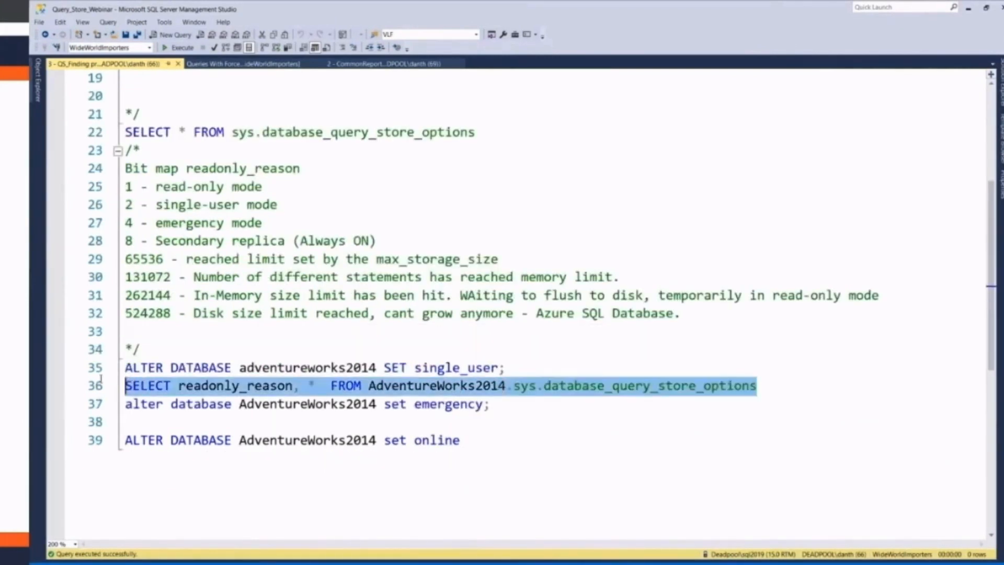
{"action": "left_click", "coordinate": [181, 47]}
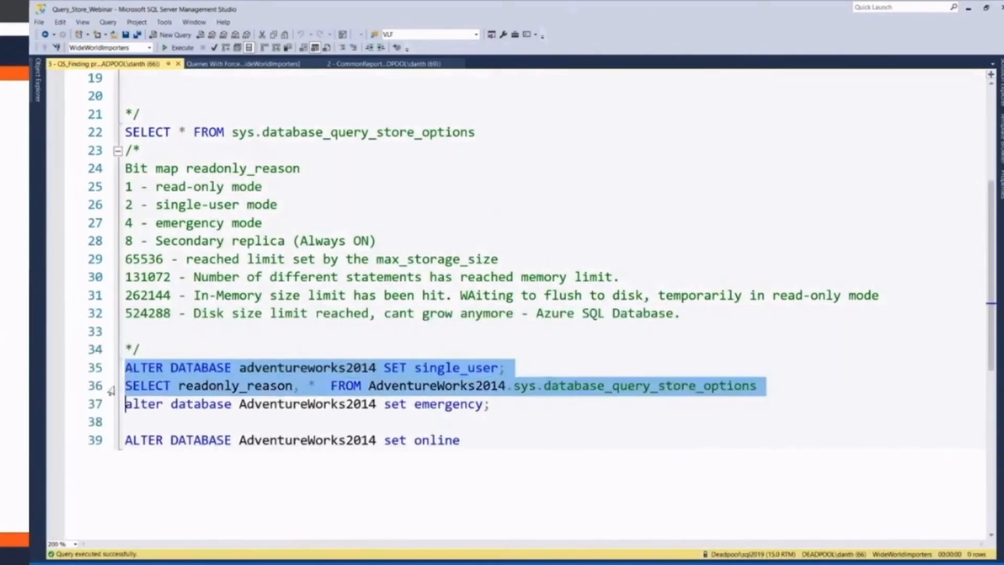
{"action": "left_click", "coordinate": [182, 47]}
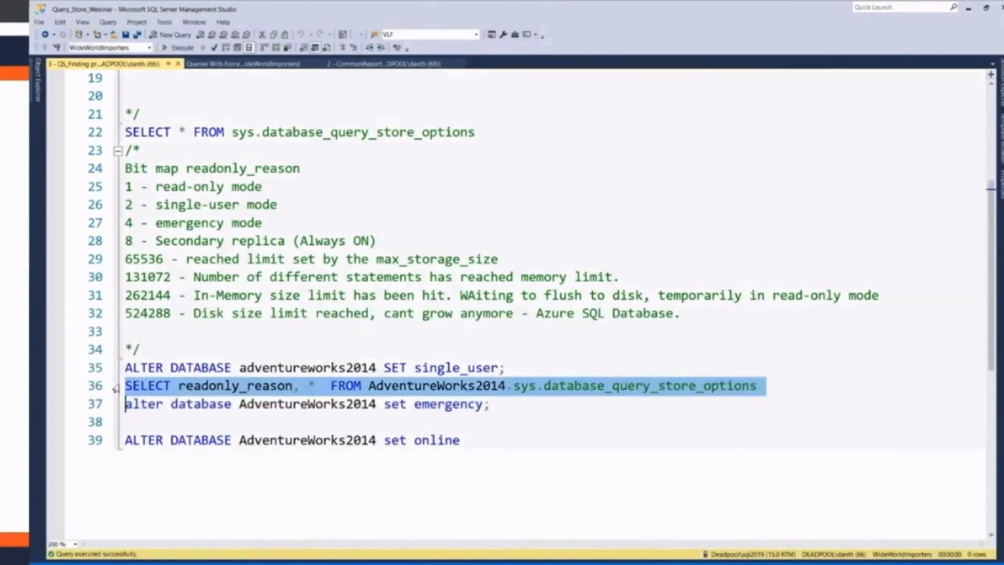
{"action": "left_click", "coordinate": [182, 47]}
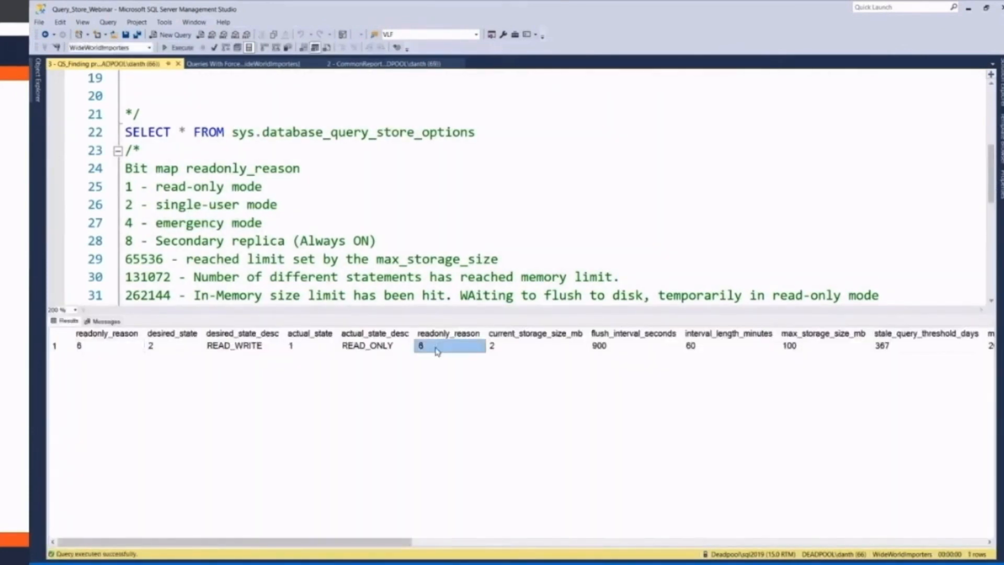
{"action": "mouse_move", "coordinate": [142, 200]}
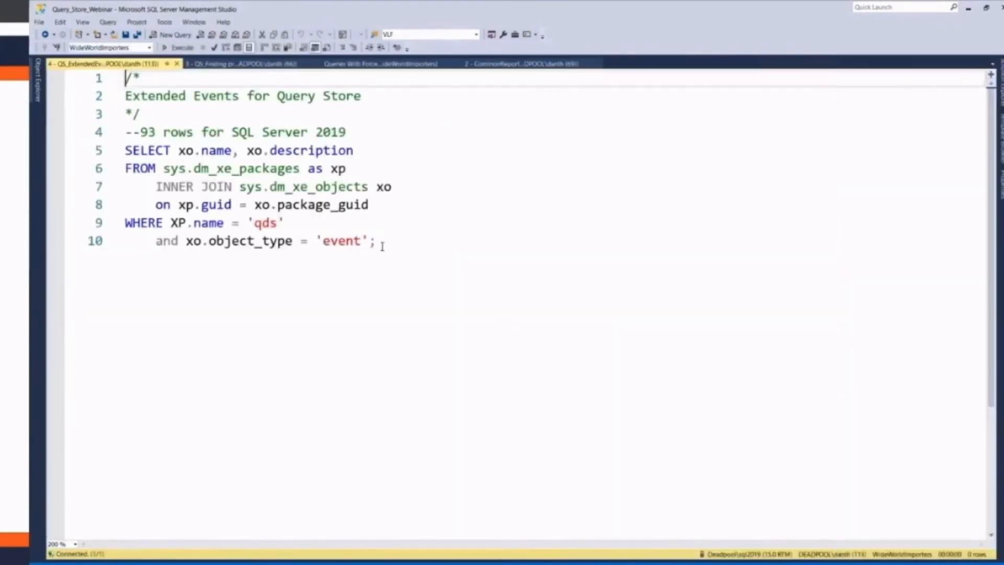
Step: Run the sys.dm_xe_objects 'qds' query and review the plan forcing failed and disk size limit events
{"action": "left_click_drag", "start_coordinate": [125, 150], "coordinate": [374, 242]}
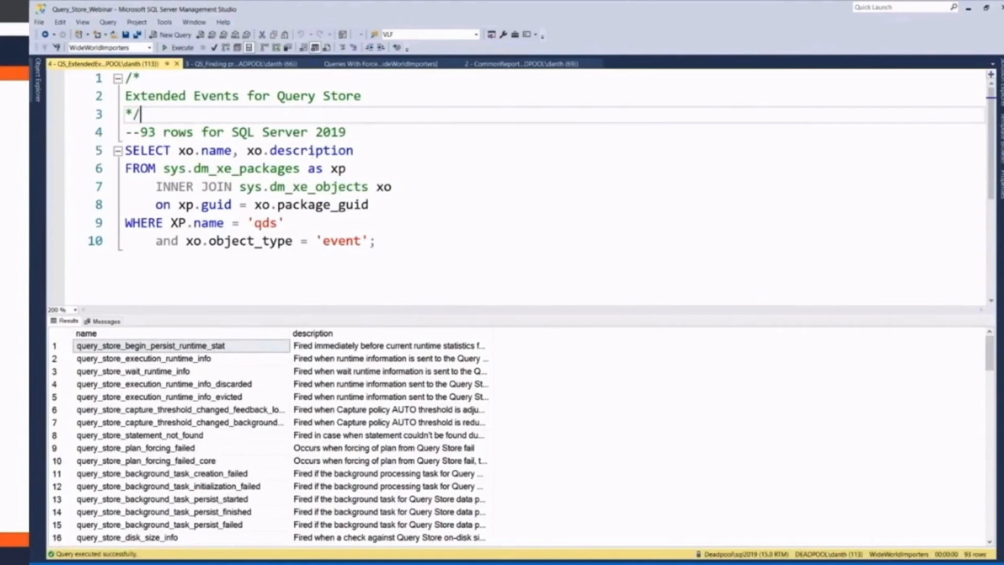
{"action": "left_click", "coordinate": [150, 345]}
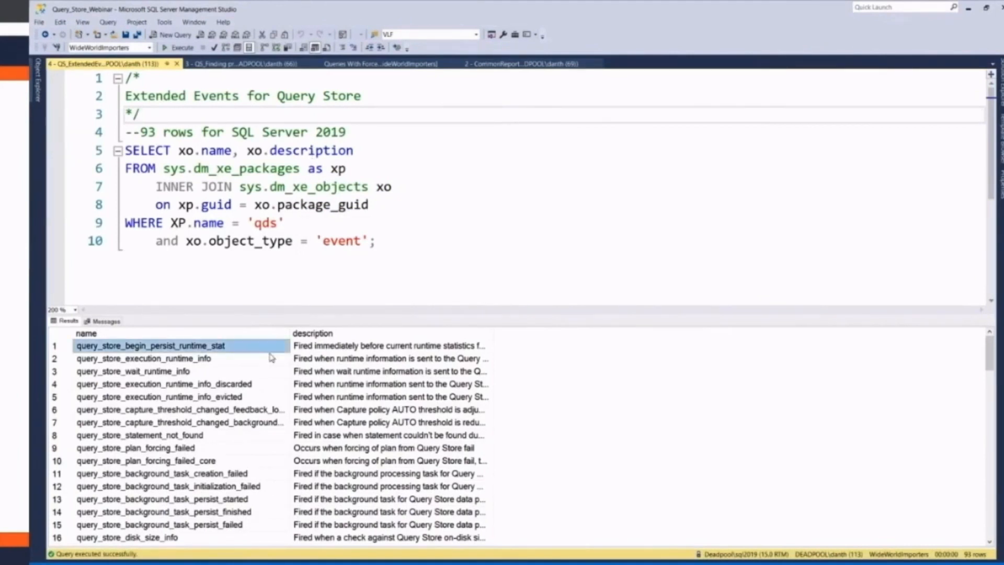
{"action": "scroll", "scroll_direction": "down", "scroll_amount": 3}
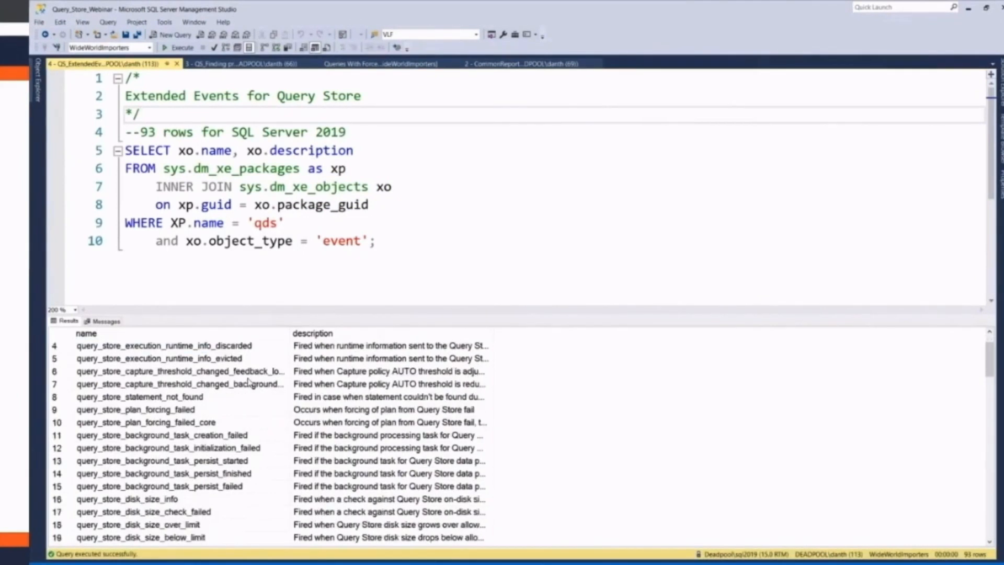
{"action": "left_click", "coordinate": [135, 409]}
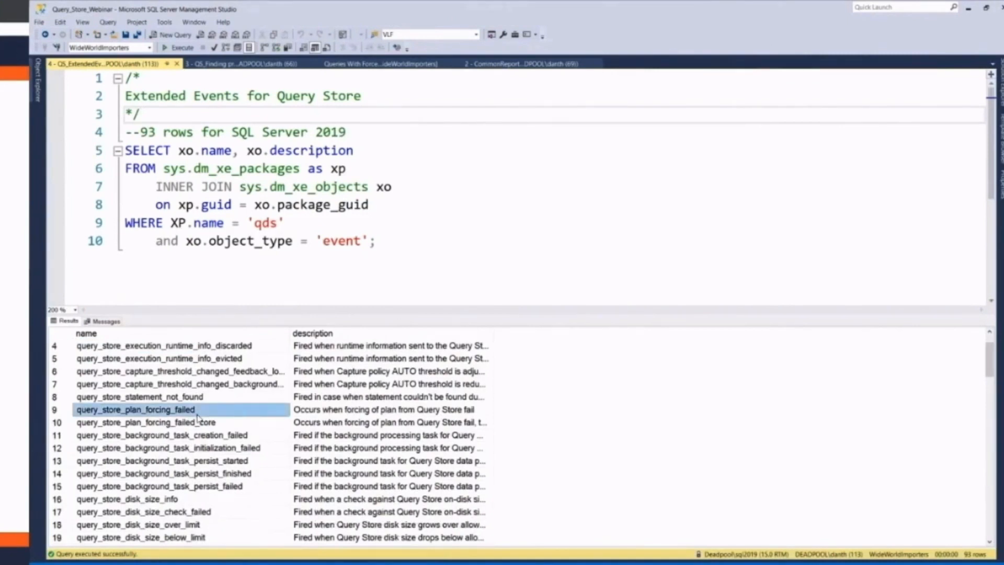
{"action": "mouse_move", "coordinate": [503, 343]}
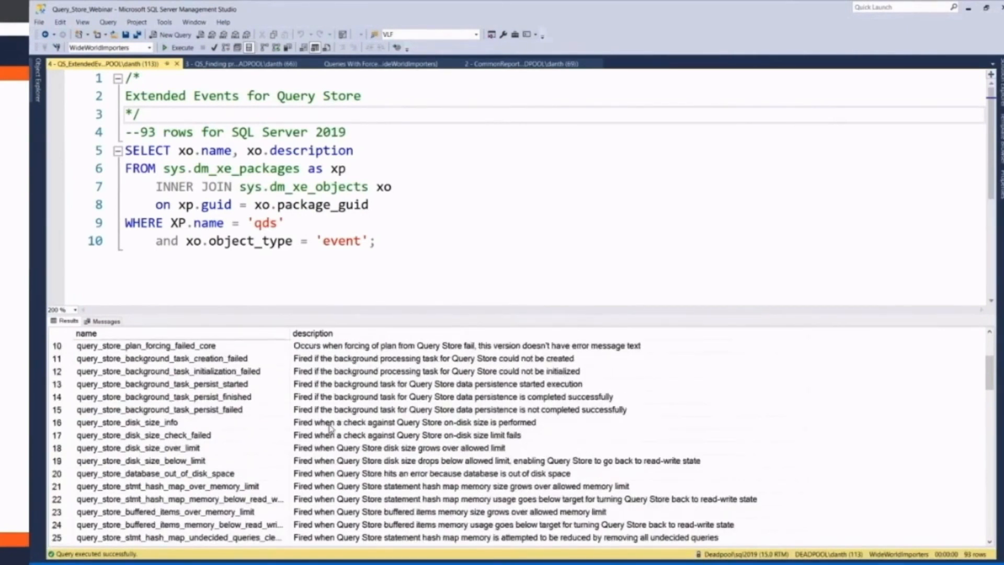
{"action": "left_click", "coordinate": [138, 447]}
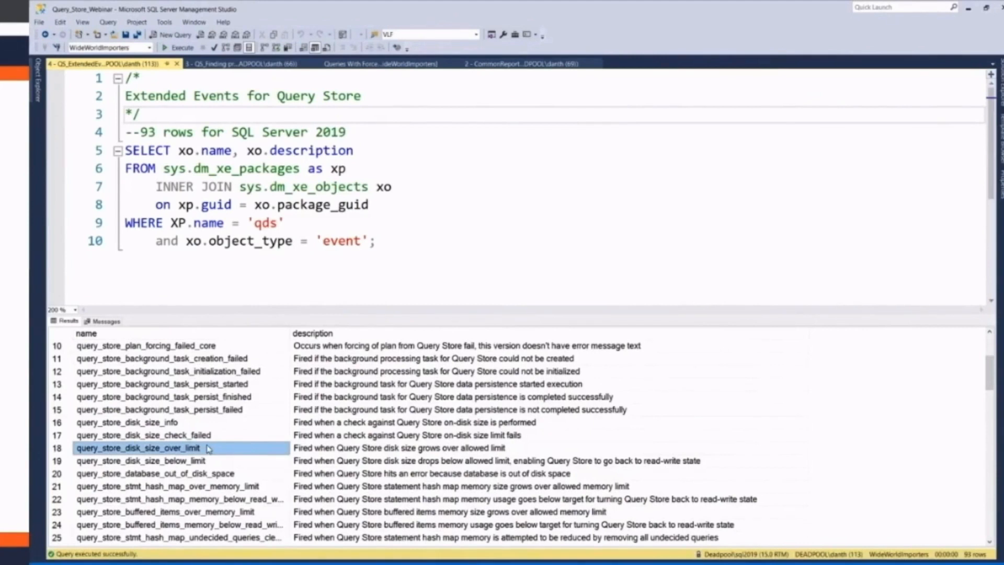
{"action": "left_click", "coordinate": [397, 448]}
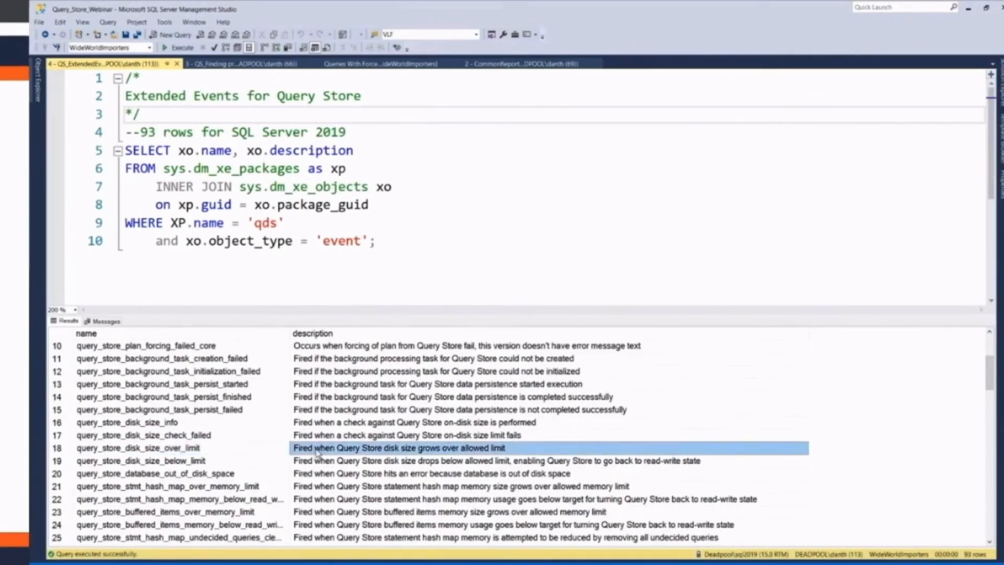
{"action": "left_click", "coordinate": [138, 460]}
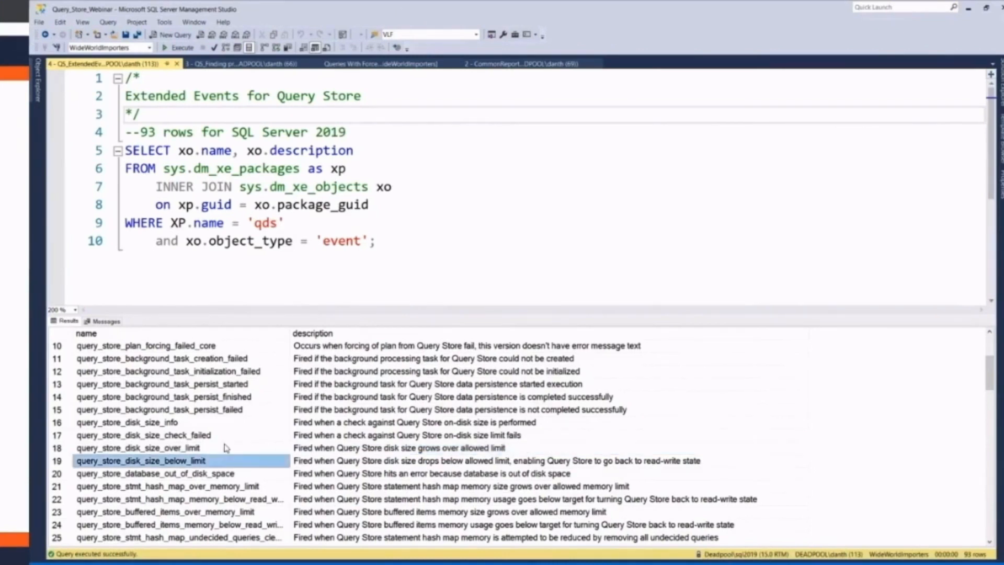
Step: Scroll through the 93 event rows to the automatic tuning events at the end of the list
{"action": "scroll", "scroll_direction": "down", "scroll_amount": 3}
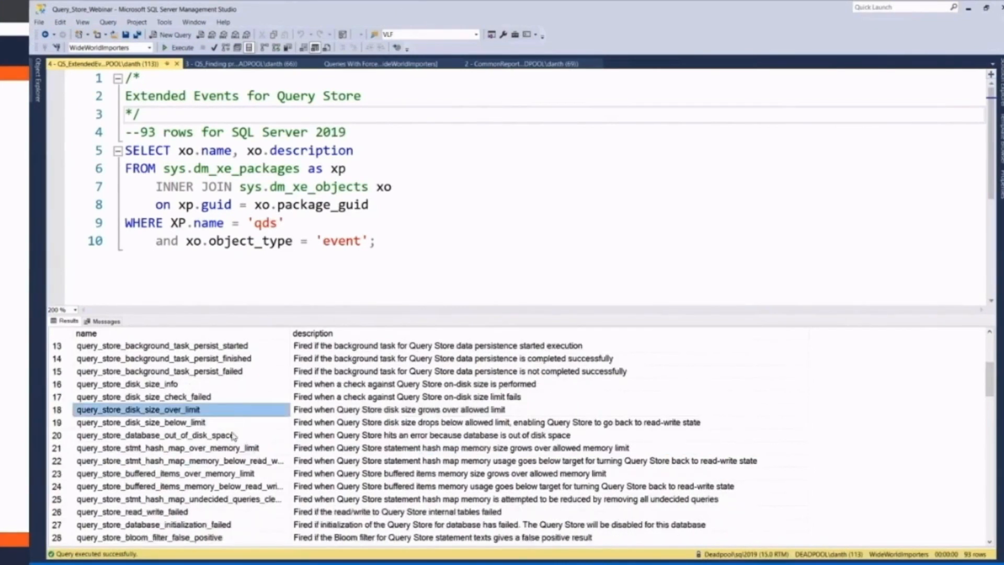
{"action": "scroll", "scroll_direction": "down", "scroll_amount": 3}
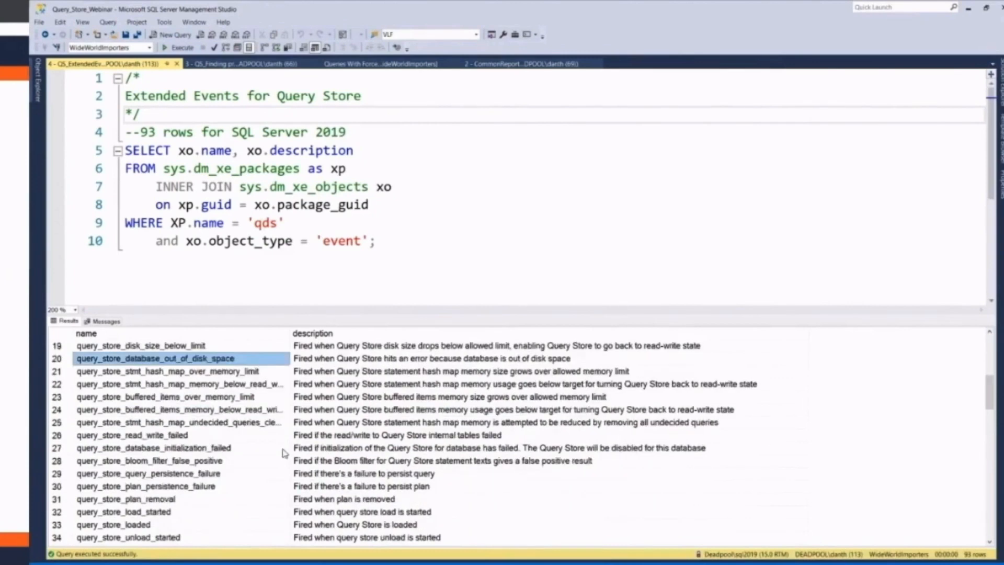
{"action": "scroll", "scroll_direction": "down", "scroll_amount": 3}
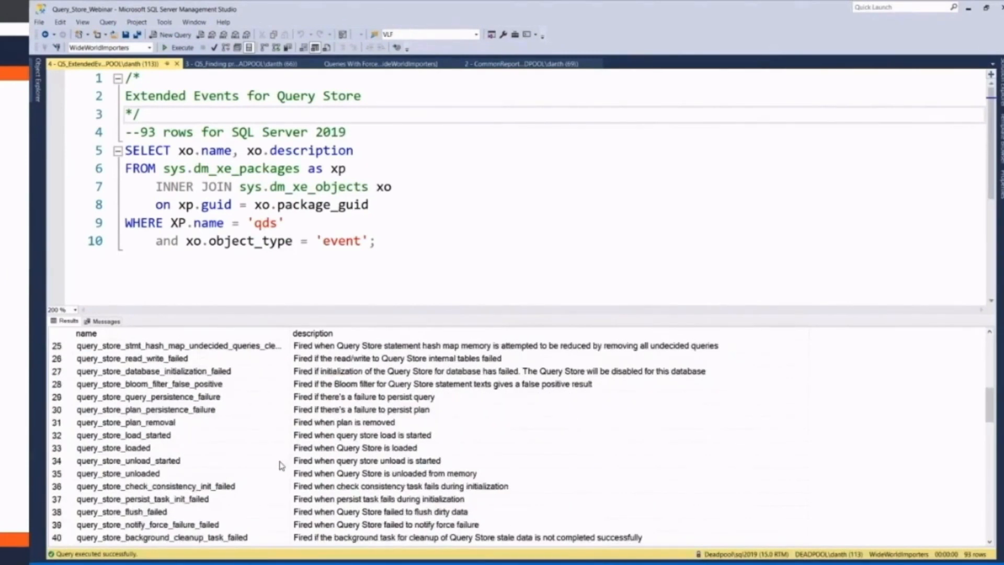
{"action": "scroll", "scroll_direction": "down", "scroll_amount": 3}
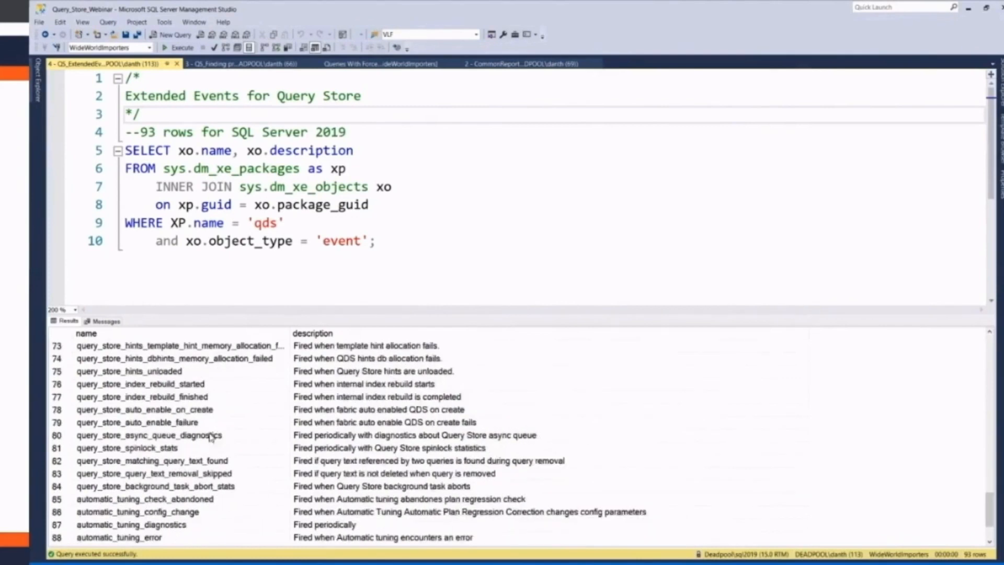
{"action": "left_click", "coordinate": [145, 434]}
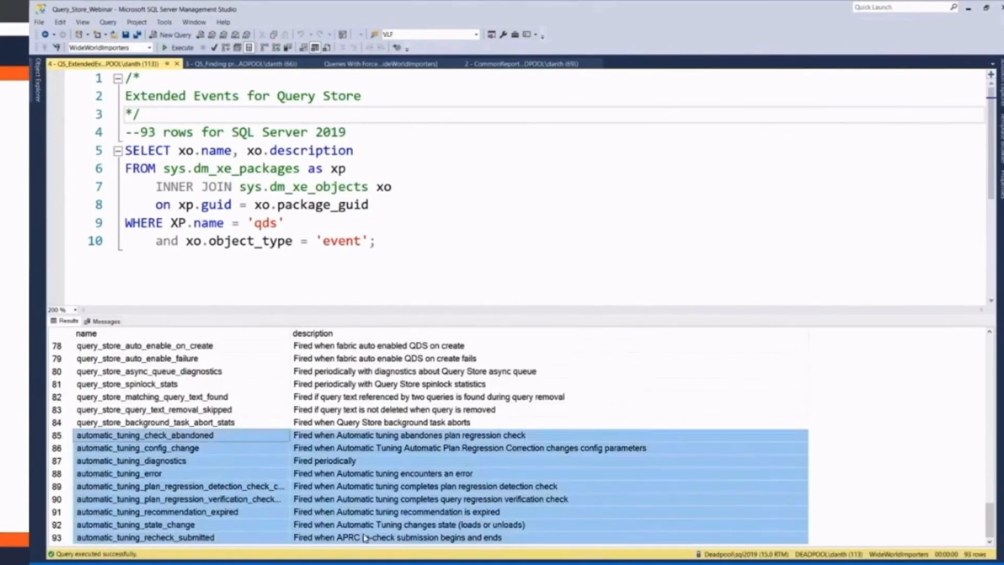
{"action": "left_click", "coordinate": [429, 499]}
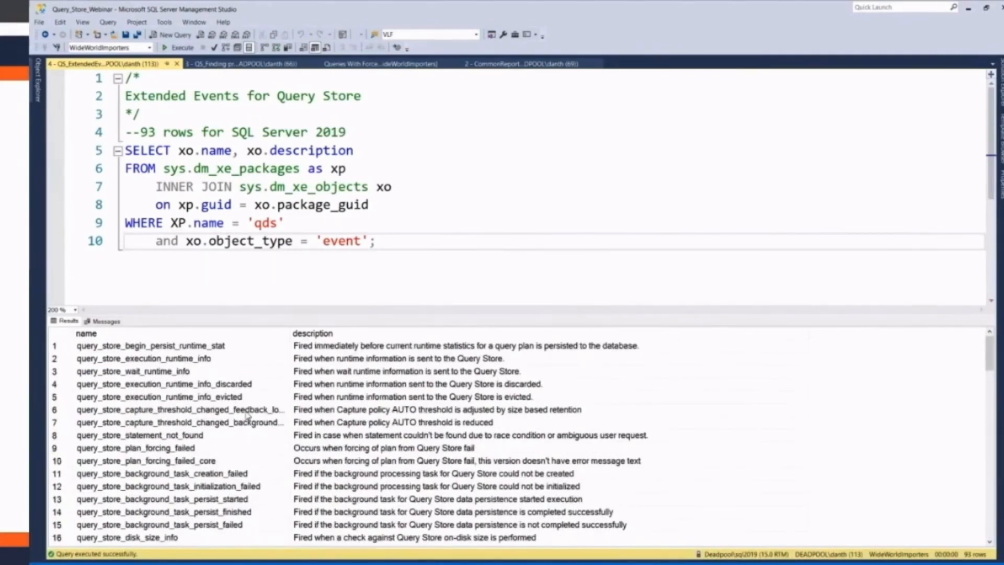
{"action": "mouse_move", "coordinate": [200, 456]}
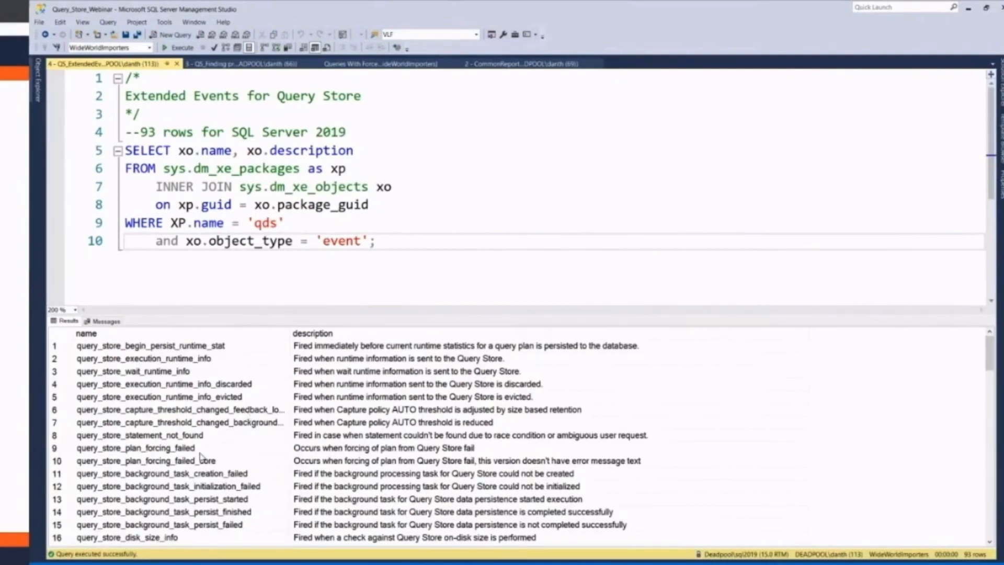
{"action": "mouse_move", "coordinate": [217, 468]}
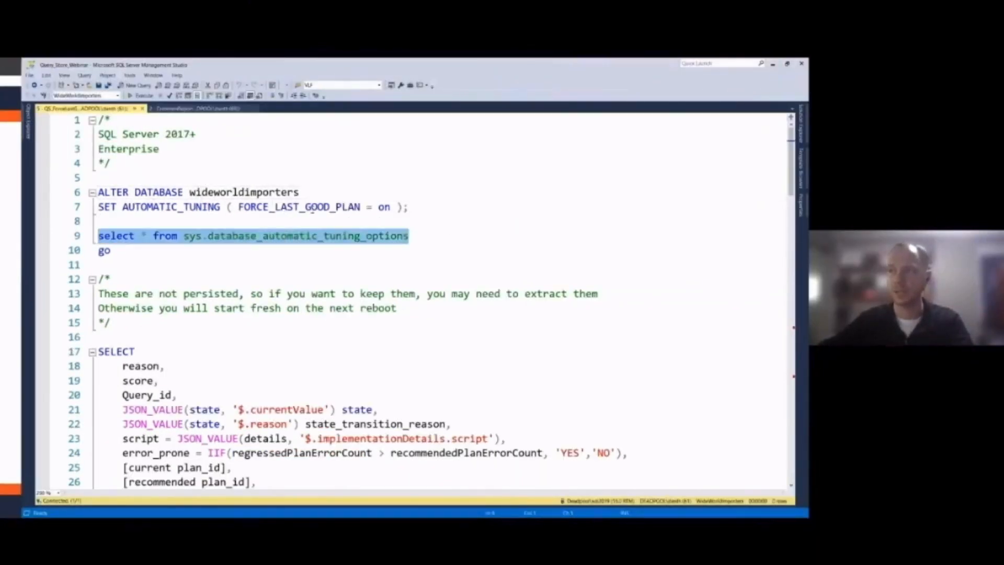
Step: Run the sys.database_automatic_tuning_options query showing FORCE_LAST_GOOD_PLAN desired and actual ON
{"action": "left_click", "coordinate": [428, 235]}
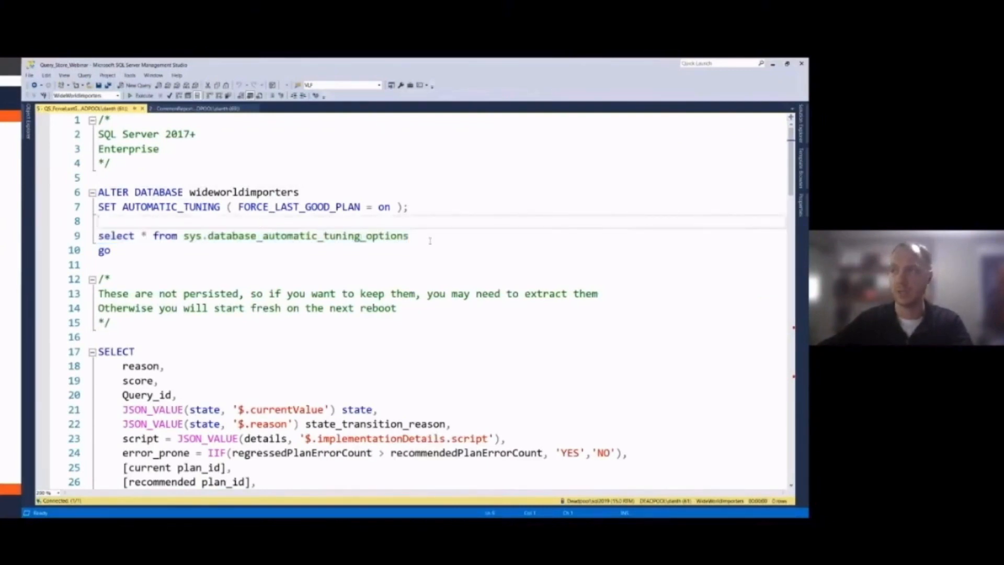
{"action": "left_click", "coordinate": [143, 95]}
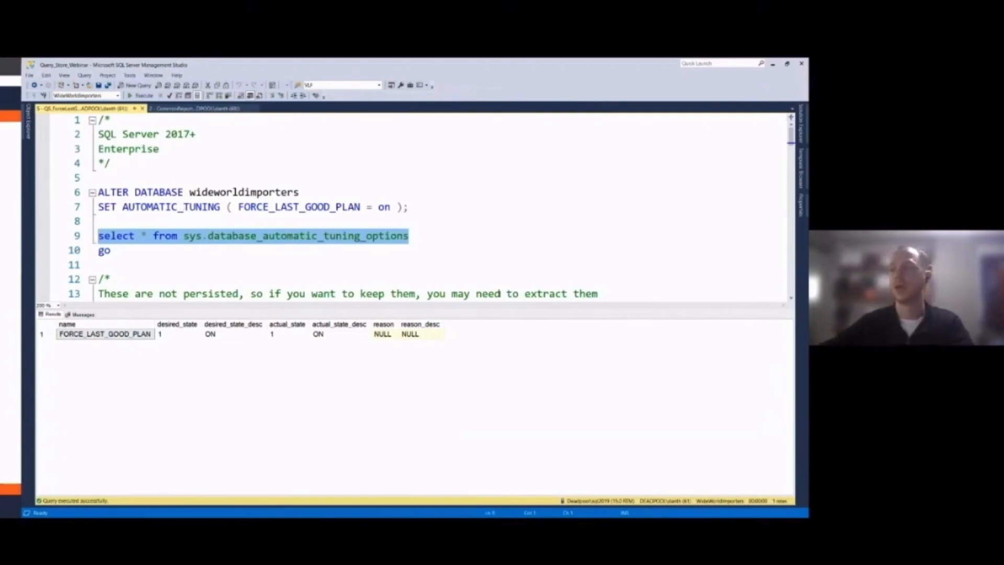
{"action": "mouse_move", "coordinate": [198, 235]}
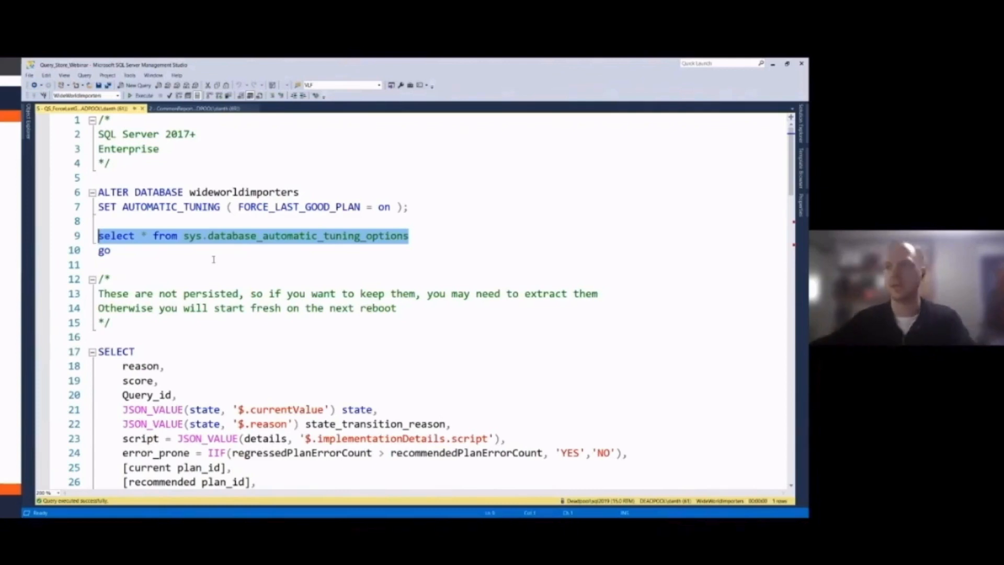
{"action": "scroll", "scroll_direction": "down", "scroll_amount": 3}
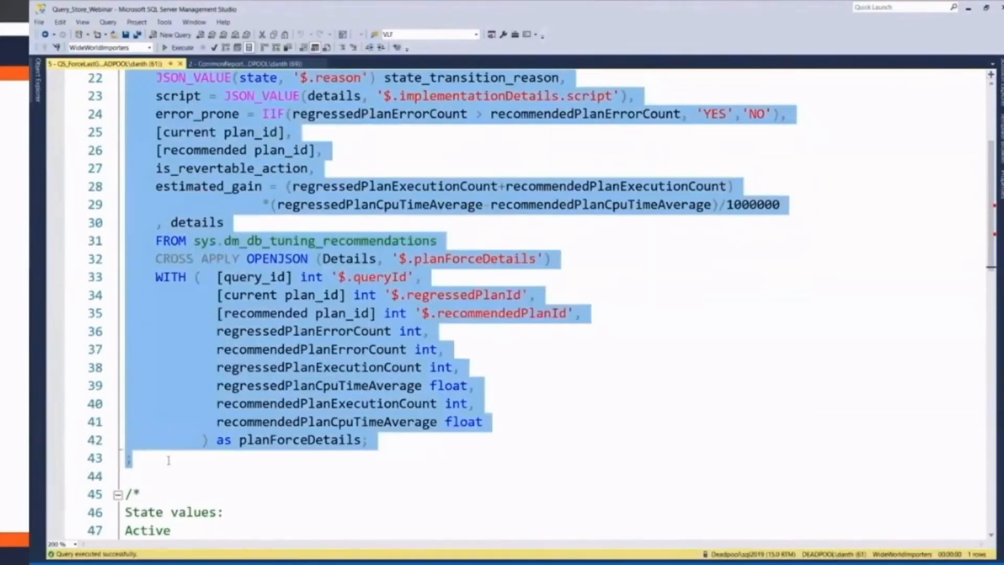
{"action": "left_click", "coordinate": [182, 47]}
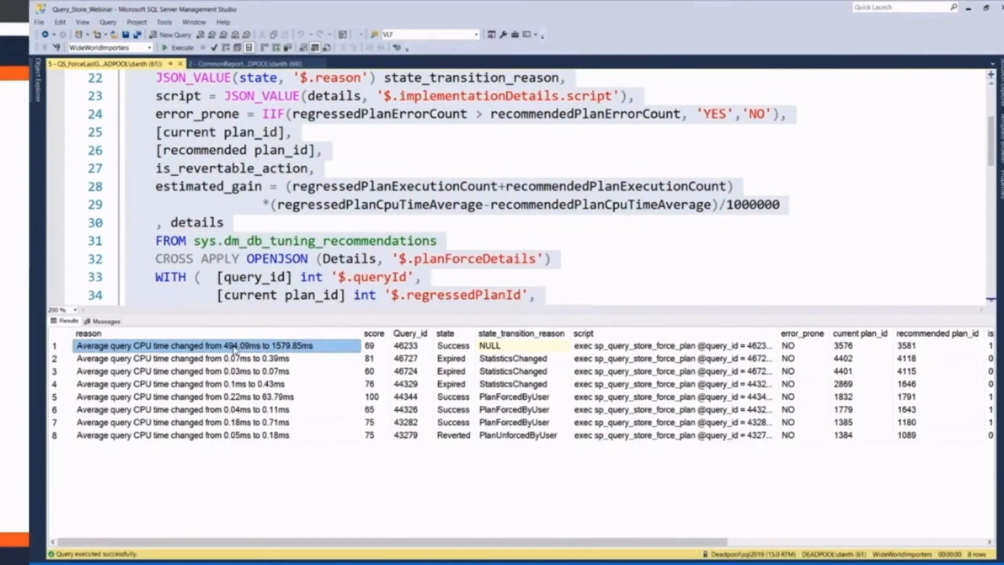
{"action": "left_click", "coordinate": [489, 346]}
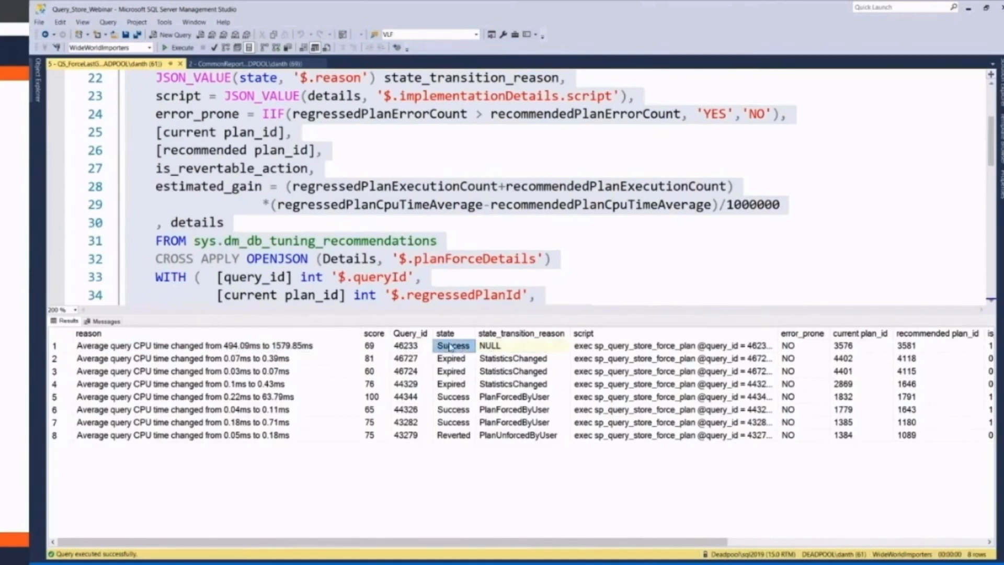
{"action": "left_click", "coordinate": [225, 221]}
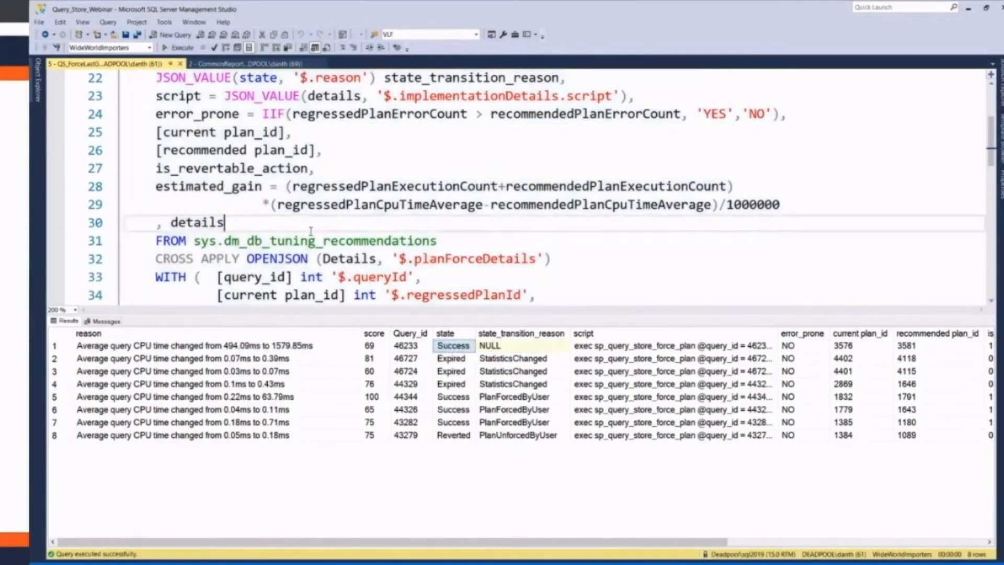
{"action": "left_click", "coordinate": [451, 384]}
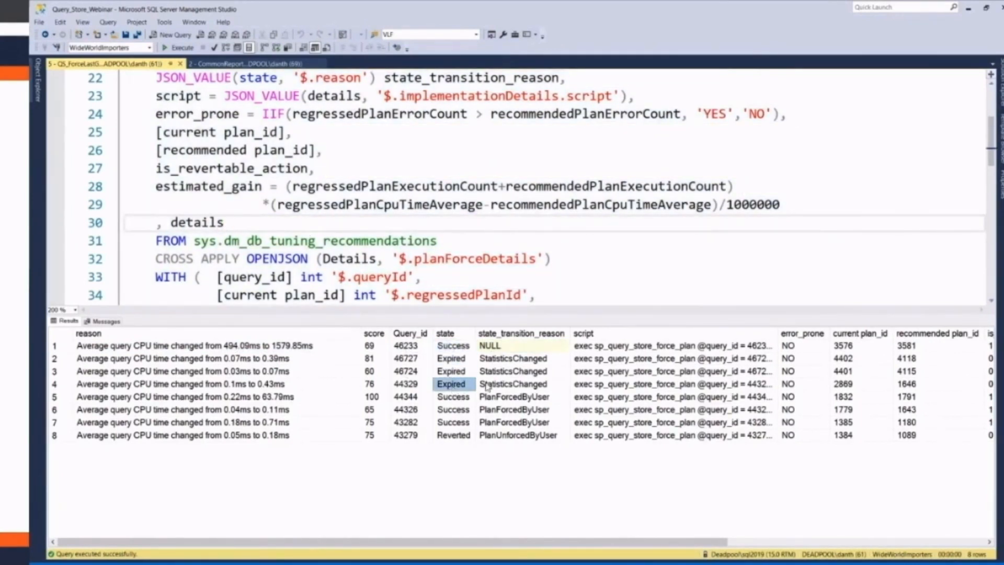
{"action": "left_click", "coordinate": [512, 370]}
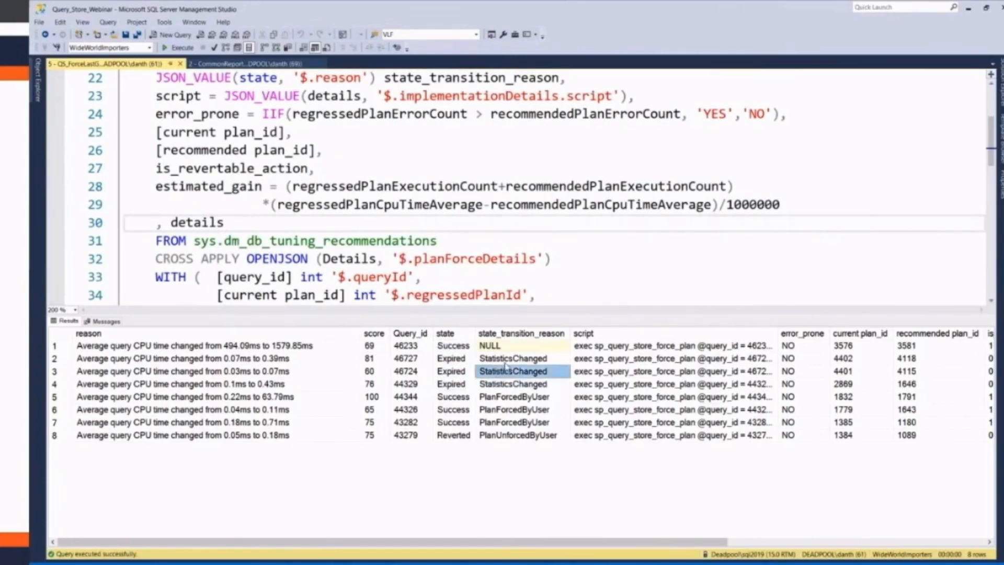
{"action": "left_click", "coordinate": [512, 358]}
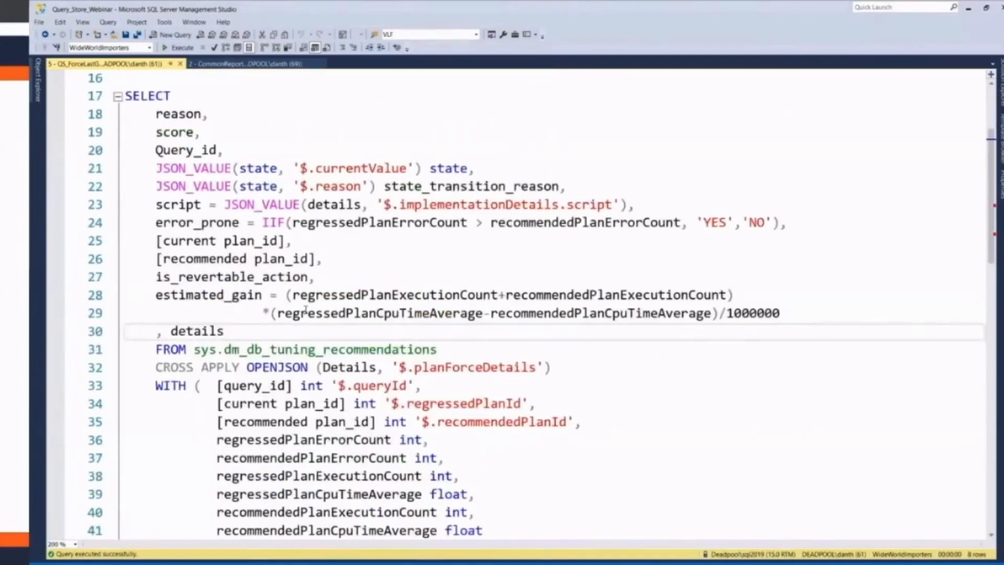
{"action": "scroll", "scroll_direction": "down", "scroll_amount": 3}
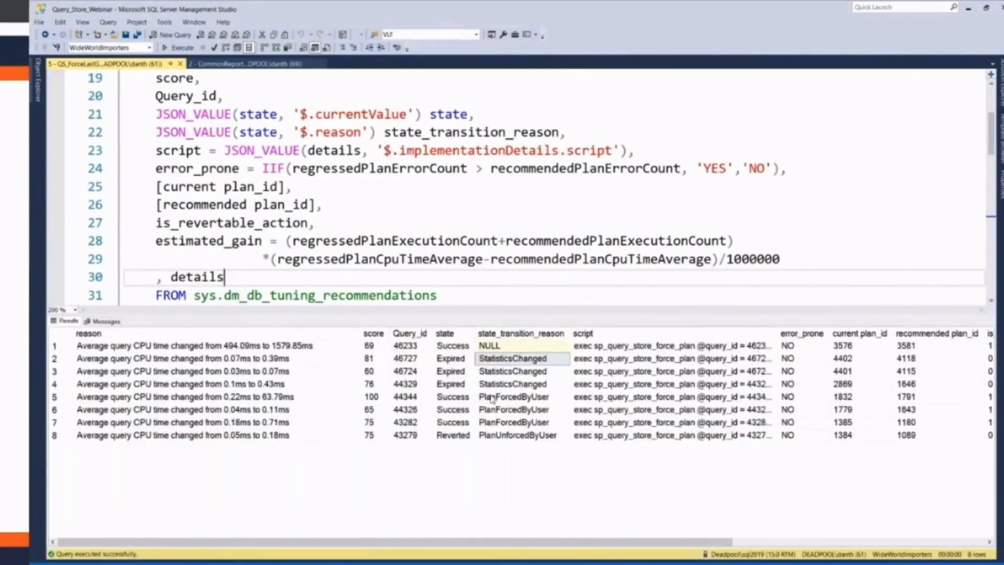
{"action": "left_click", "coordinate": [512, 396]}
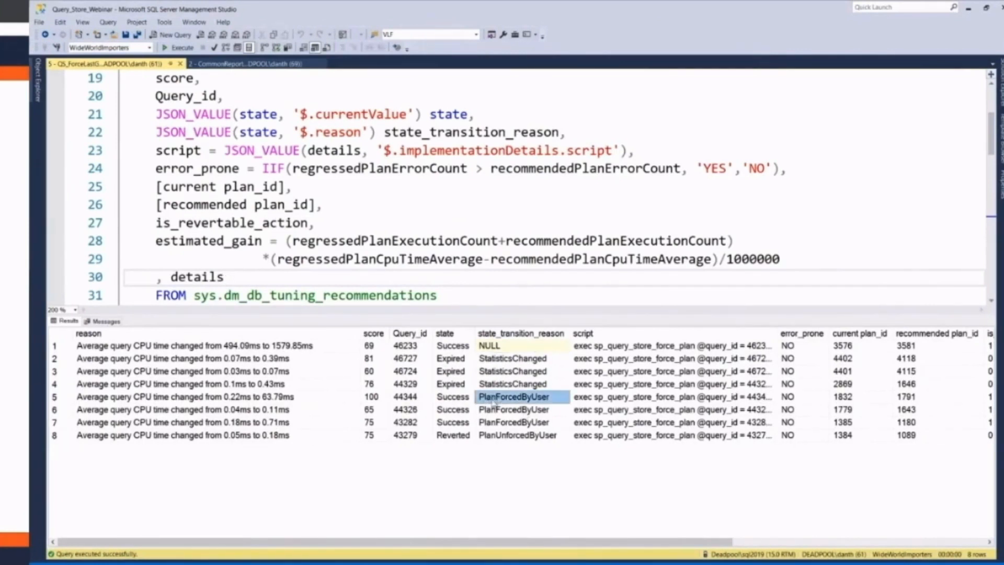
{"action": "left_click", "coordinate": [516, 435]}
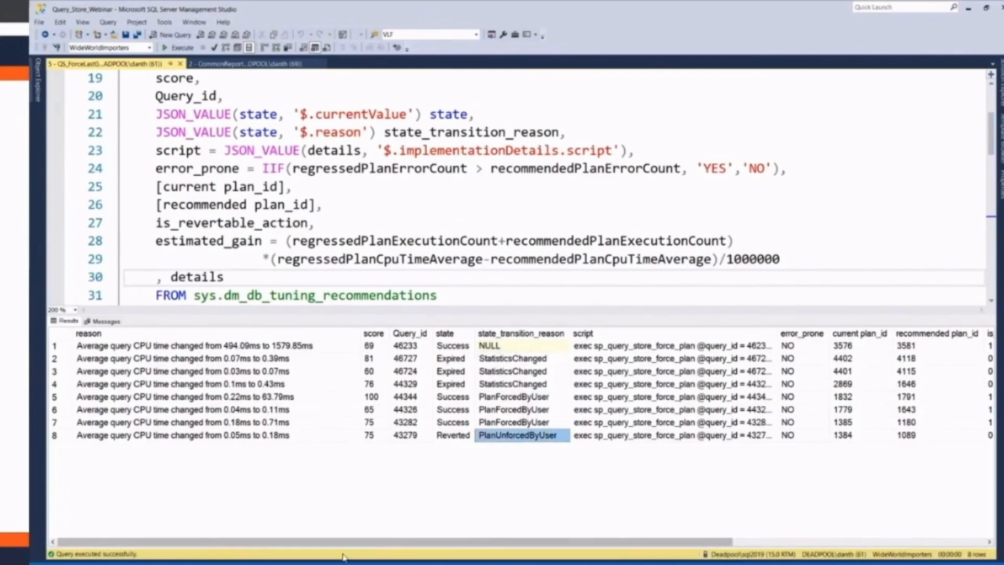
{"action": "scroll", "scroll_direction": "right", "scroll_amount": 3}
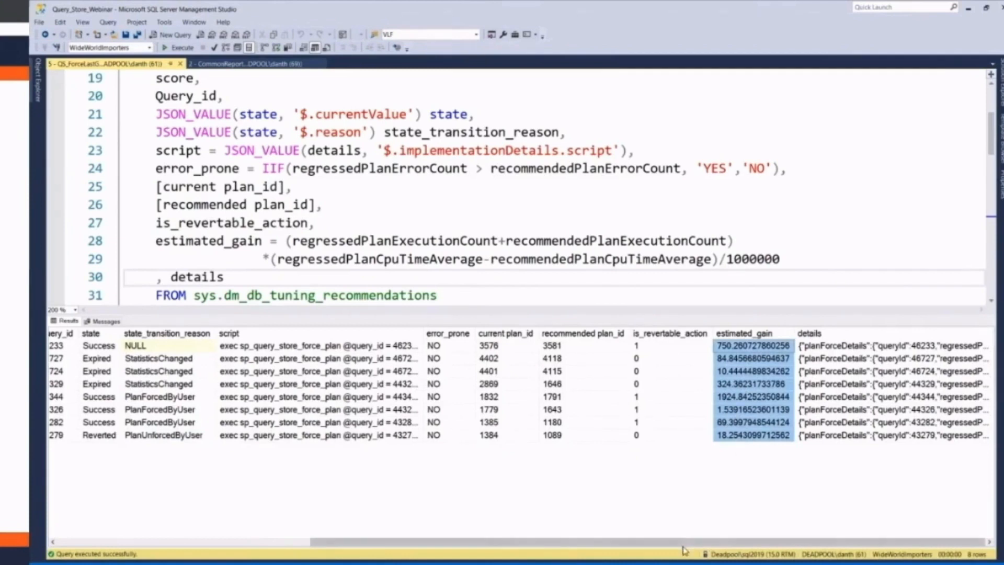
Step: Review the recommendations query's is_revertable_action line and scroll to the State values comment block
{"action": "scroll", "scroll_direction": "left", "scroll_amount": 3}
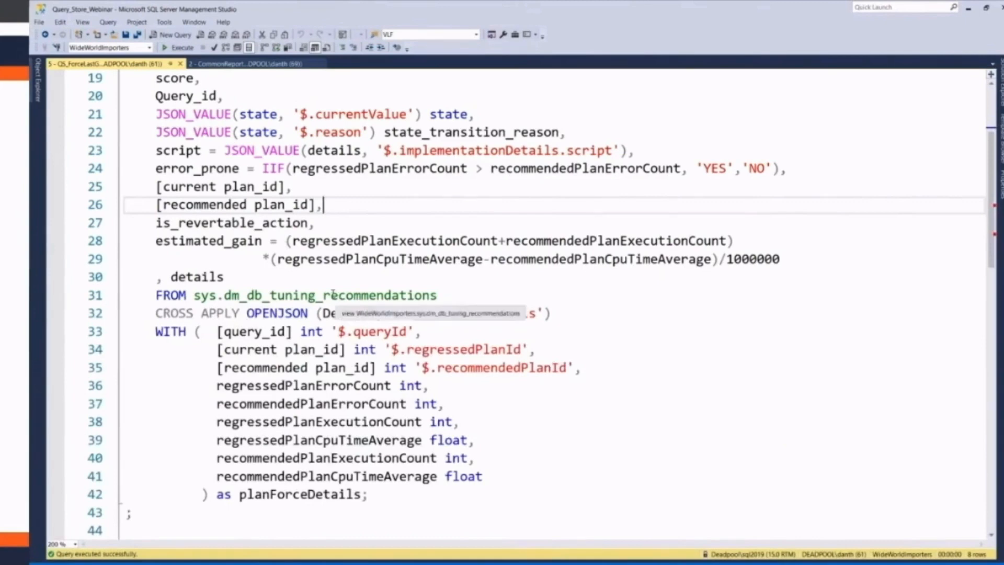
{"action": "left_click", "coordinate": [183, 47]}
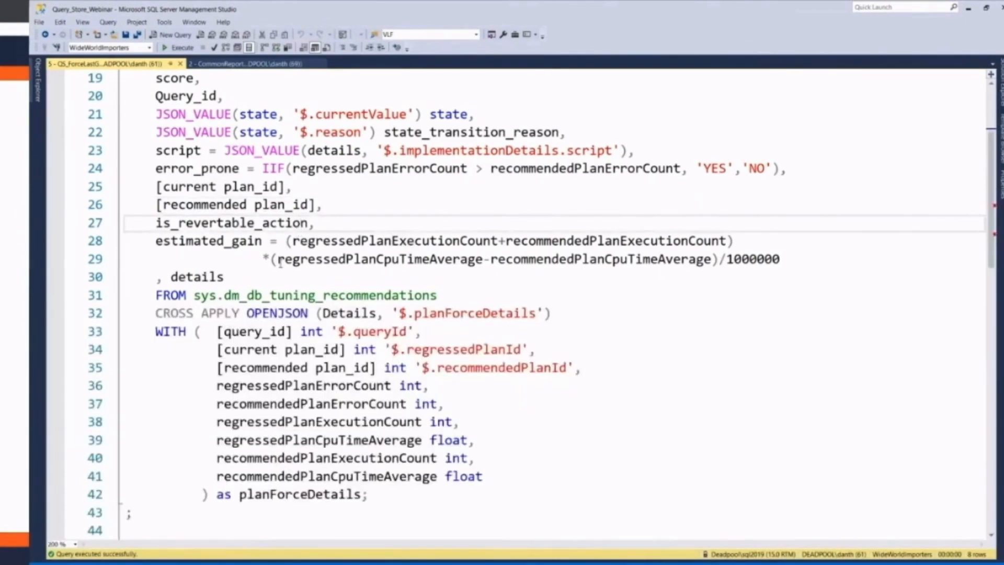
{"action": "scroll", "scroll_direction": "down", "scroll_amount": 3}
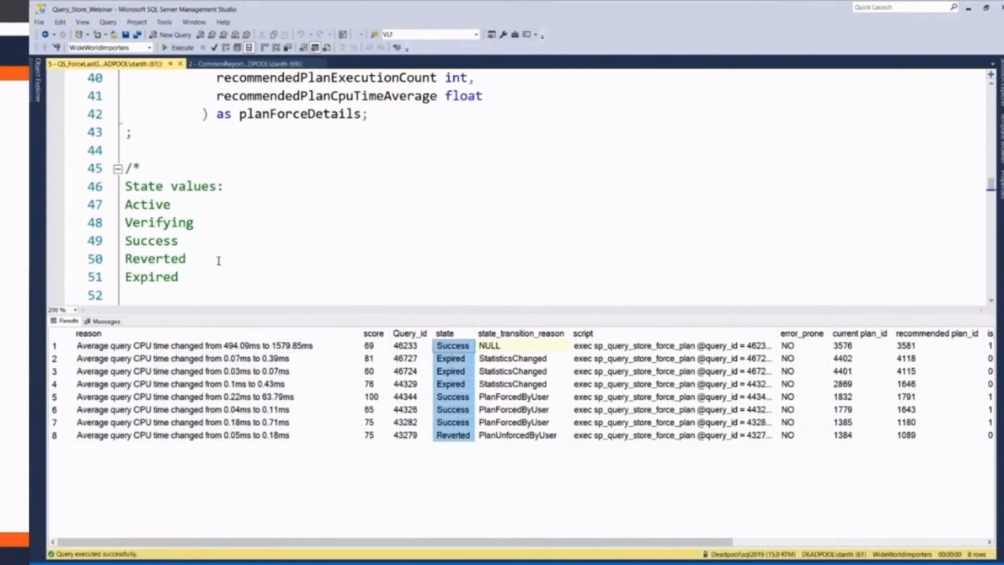
{"action": "mouse_move", "coordinate": [164, 222]}
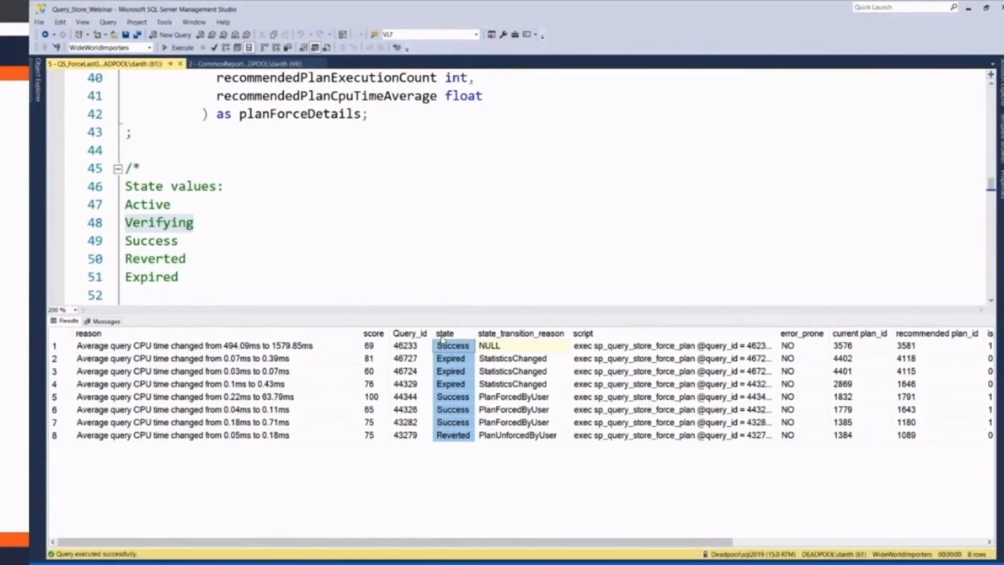
{"action": "scroll", "scroll_direction": "down", "scroll_amount": 3}
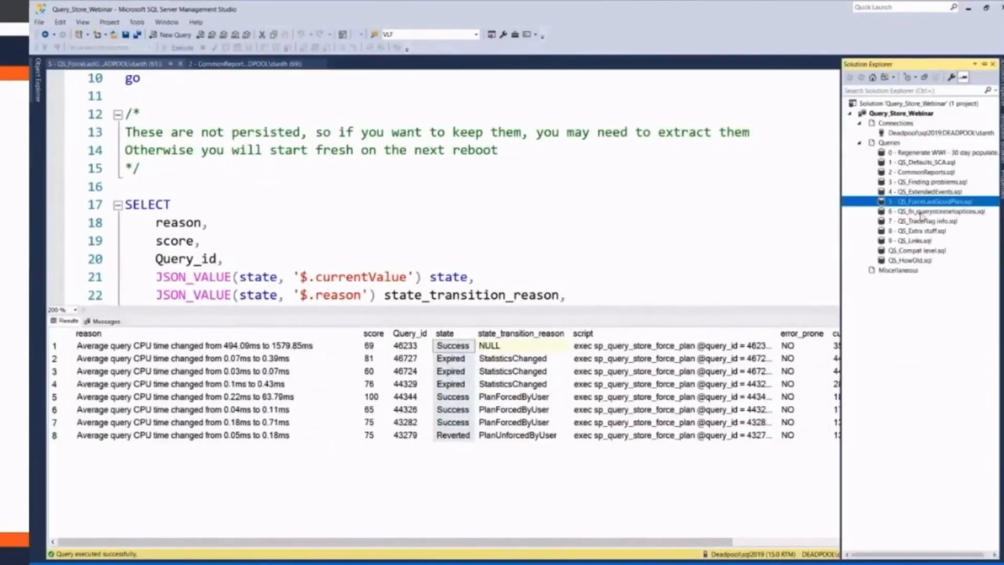
Step: Open the 7 - QS_TraceFlag.info.sql script from Solution Explorer
{"action": "double_click", "coordinate": [923, 220]}
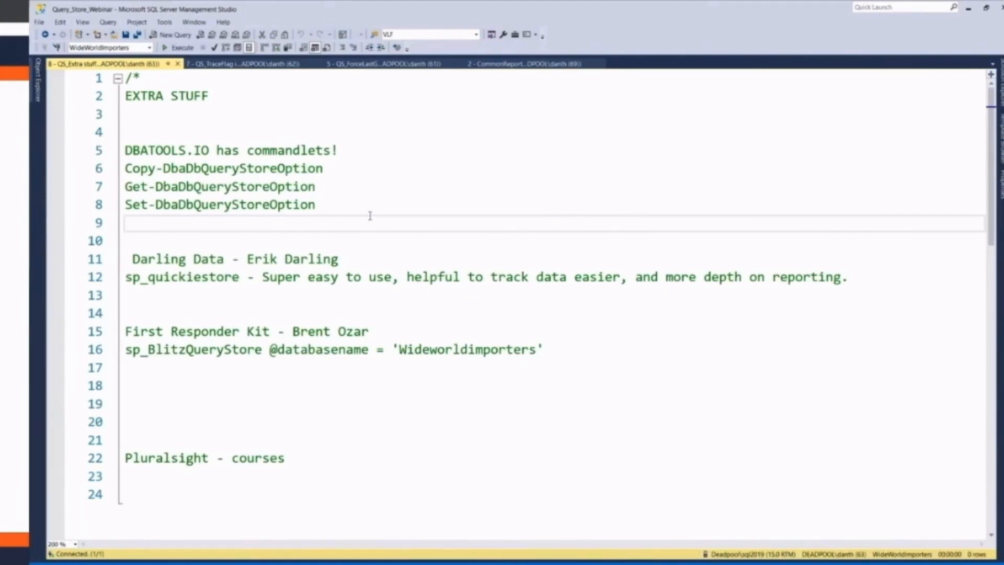
{"action": "left_click", "coordinate": [126, 223]}
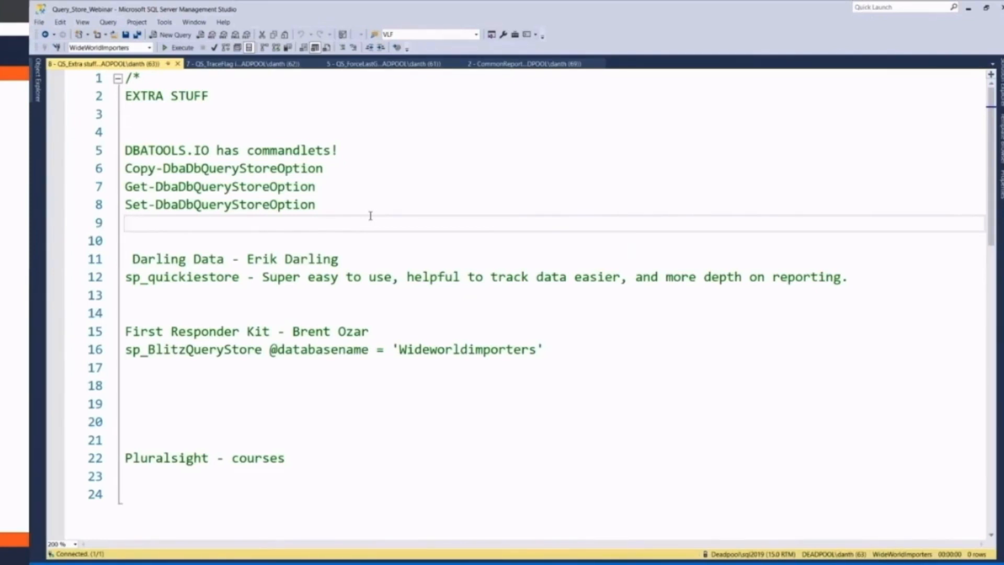
{"action": "left_click", "coordinate": [128, 222]}
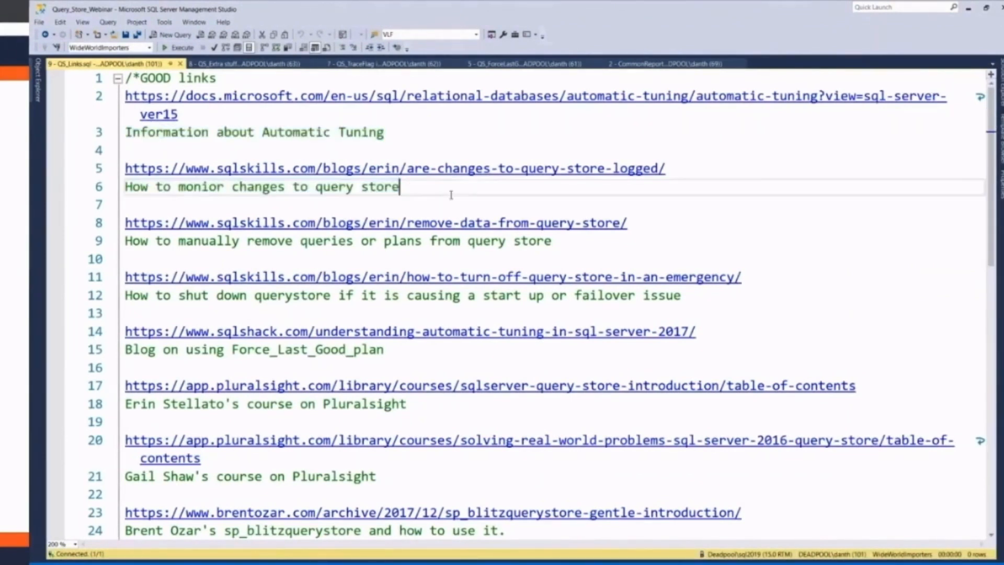
Step: Scroll the QS_Links GOOD links block to the Query Store book and GitHub repo references
{"action": "scroll", "scroll_direction": "down", "scroll_amount": 3}
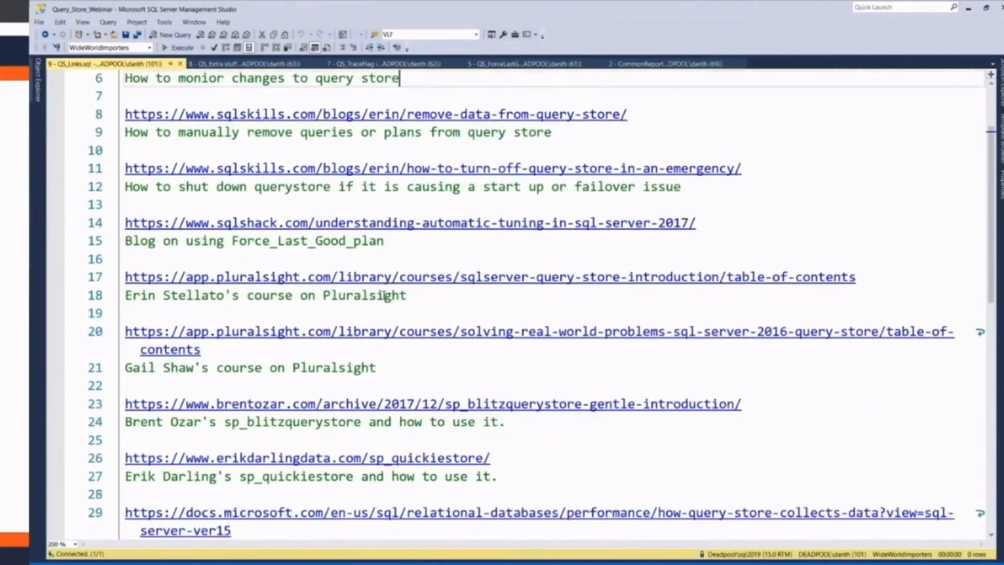
{"action": "scroll", "scroll_direction": "down", "scroll_amount": 3}
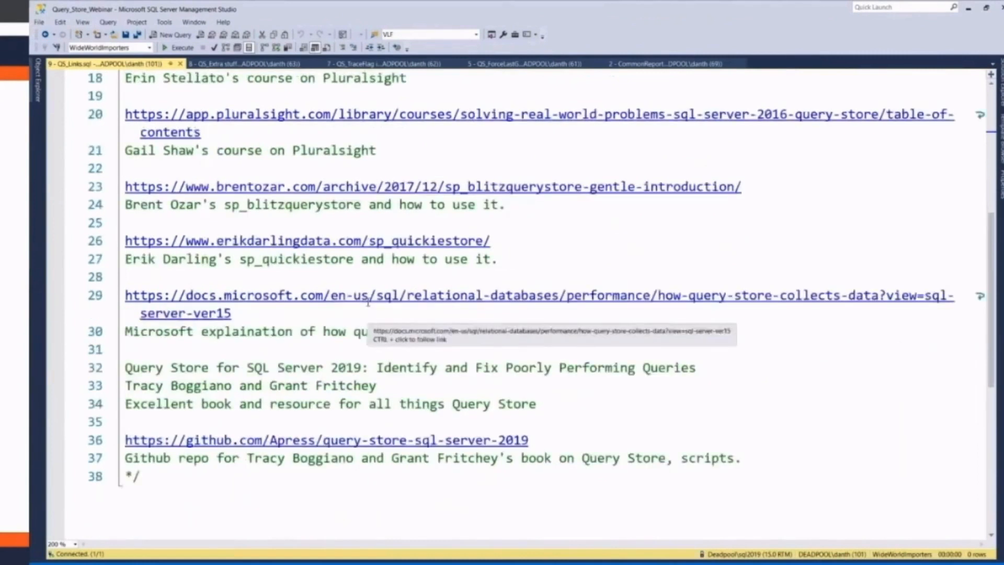